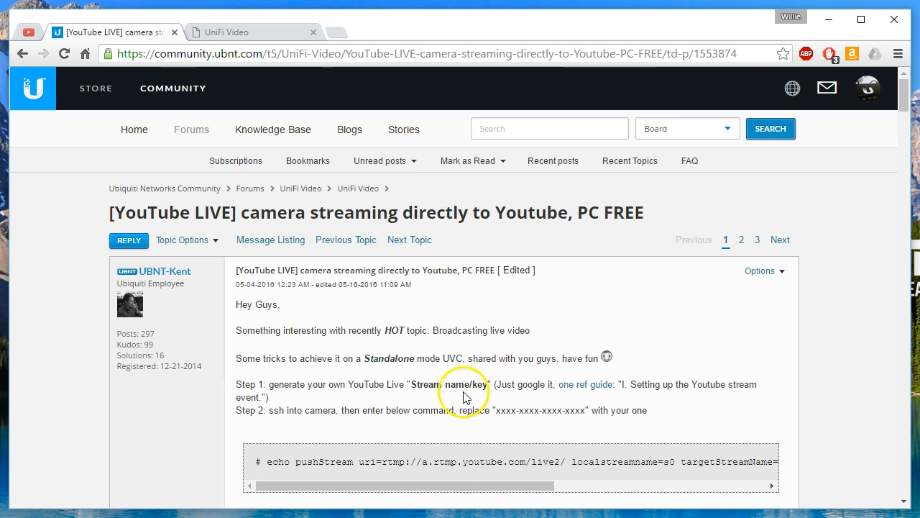
Log into the UVC G3 camera's web interface as user ubnt.
scroll(down, 3)
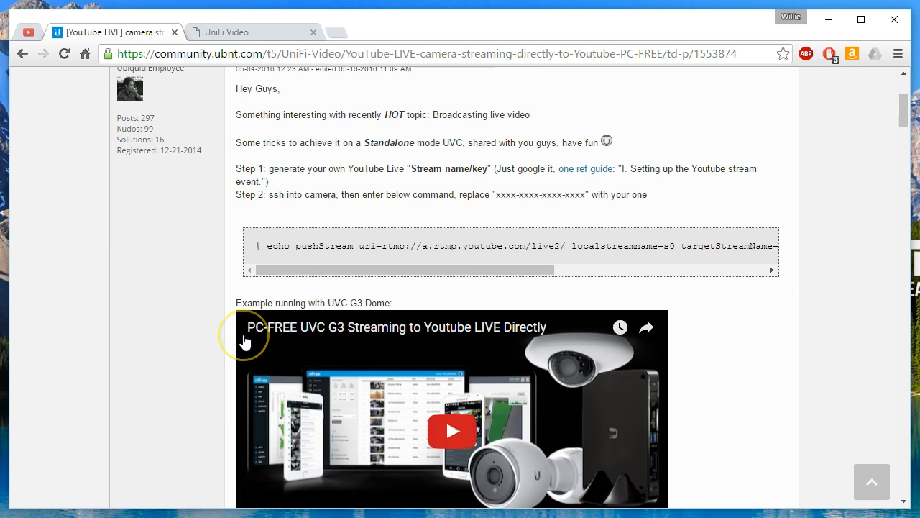
scroll(down, 3)
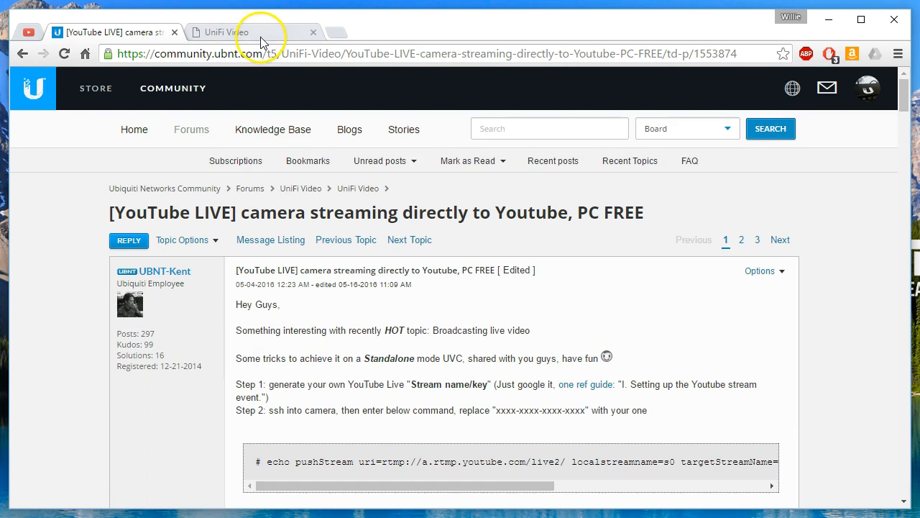
click(230, 32)
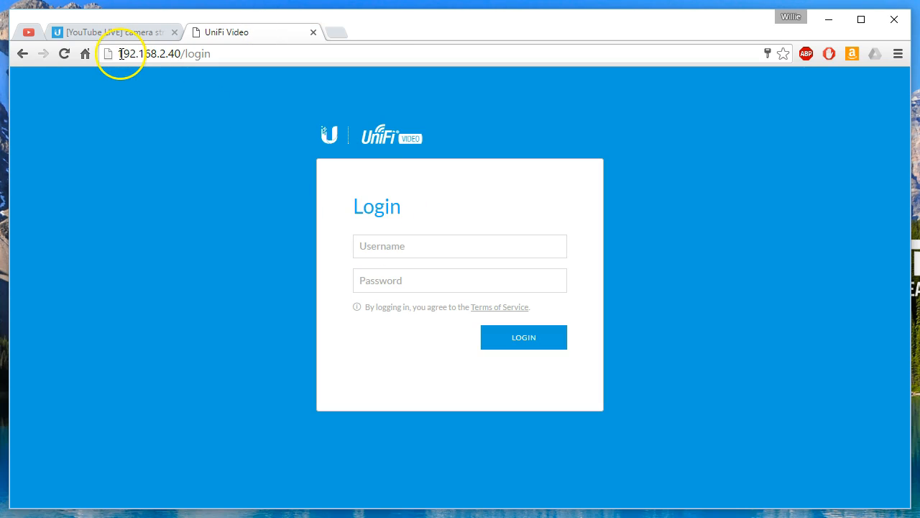
click(460, 246)
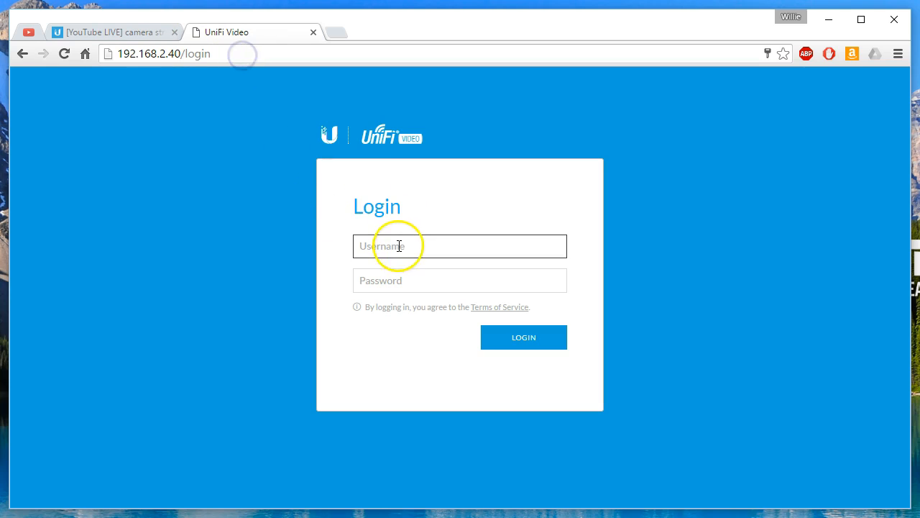
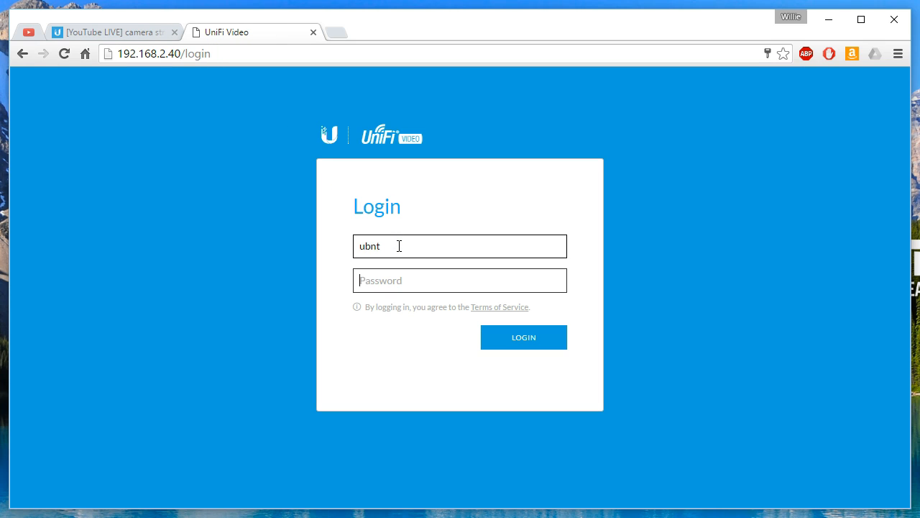
click(523, 337)
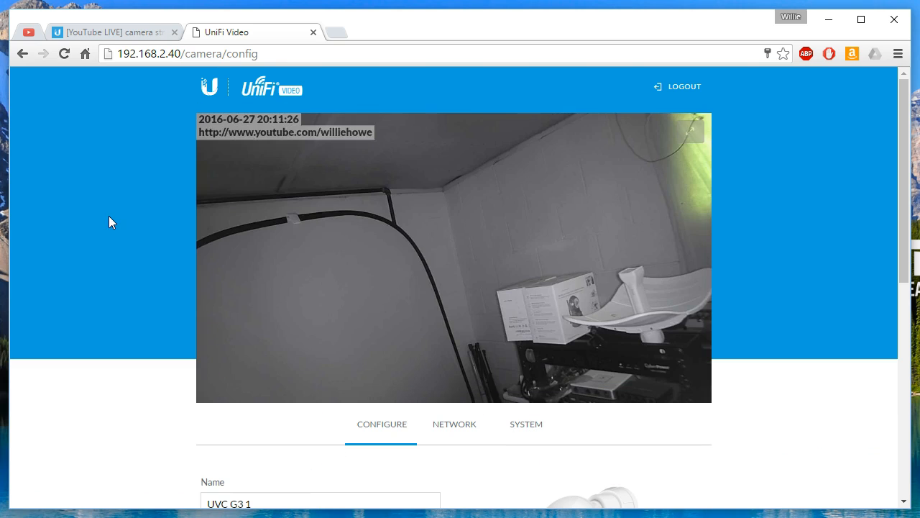
Set the camera's Mode to Standalone, hide the warning, and start a new browser tab.
scroll(down, 3)
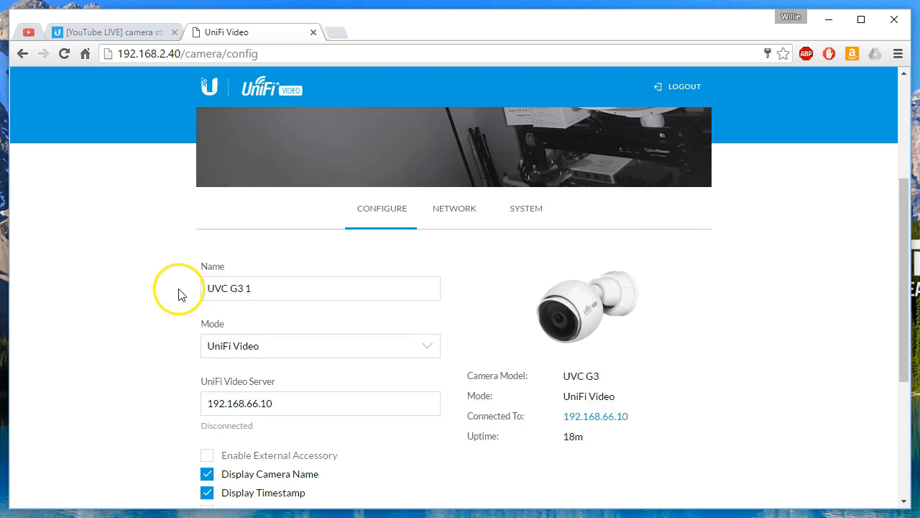
scroll(down, 3)
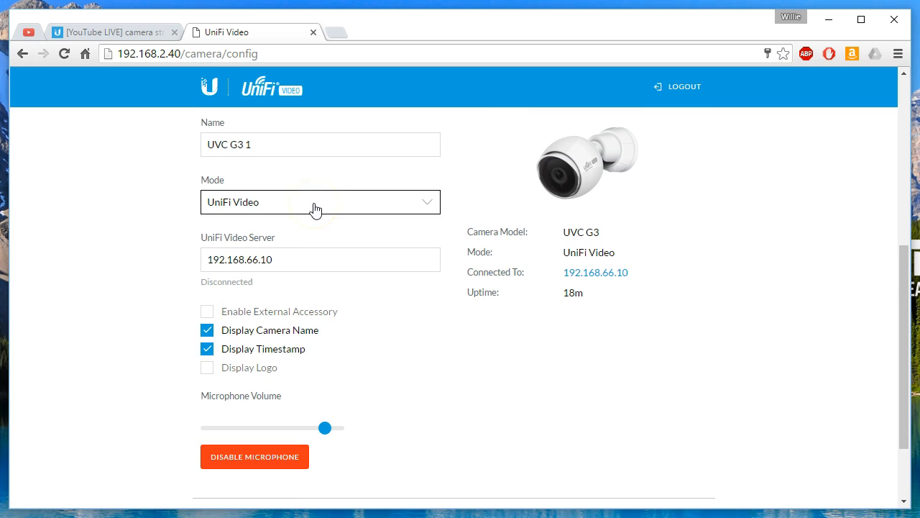
click(319, 201)
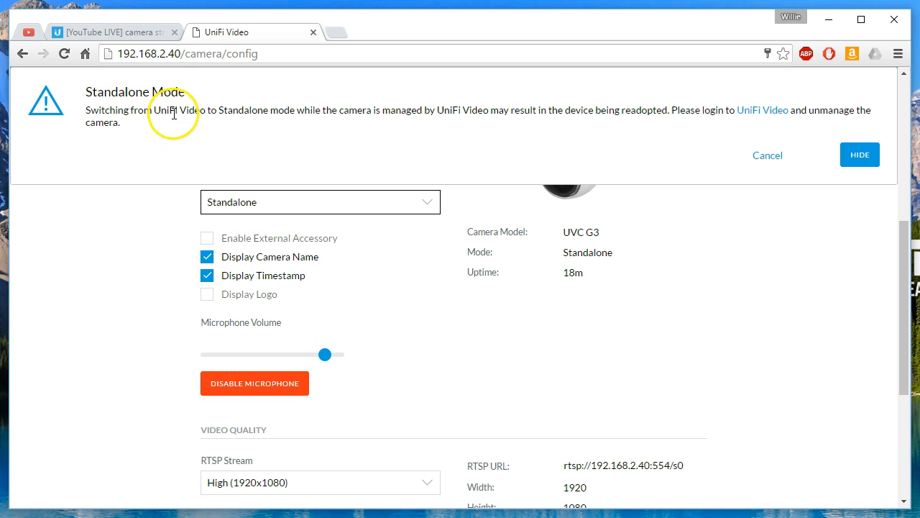
mouse_move(385, 115)
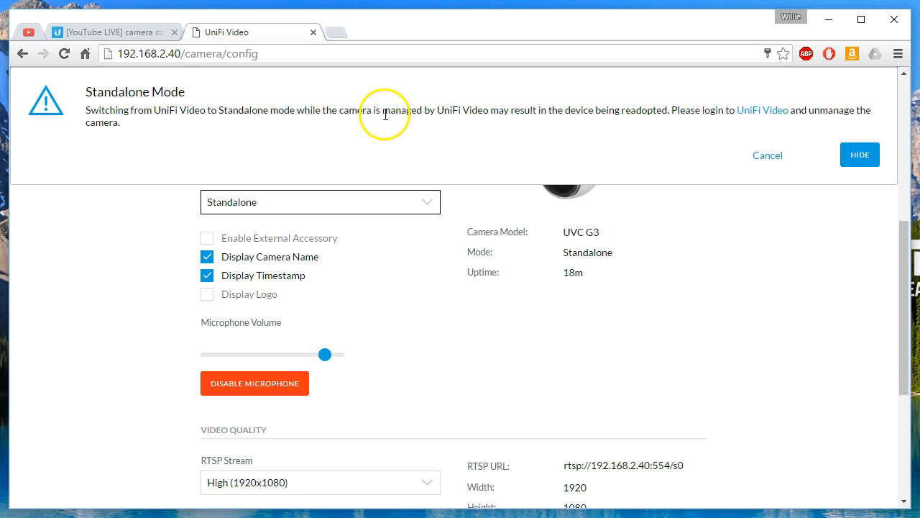
mouse_move(500, 122)
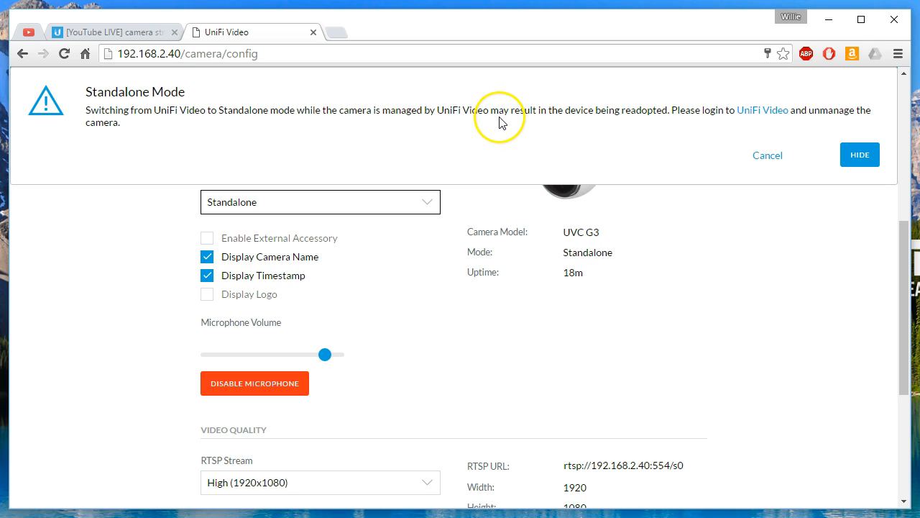
mouse_move(601, 115)
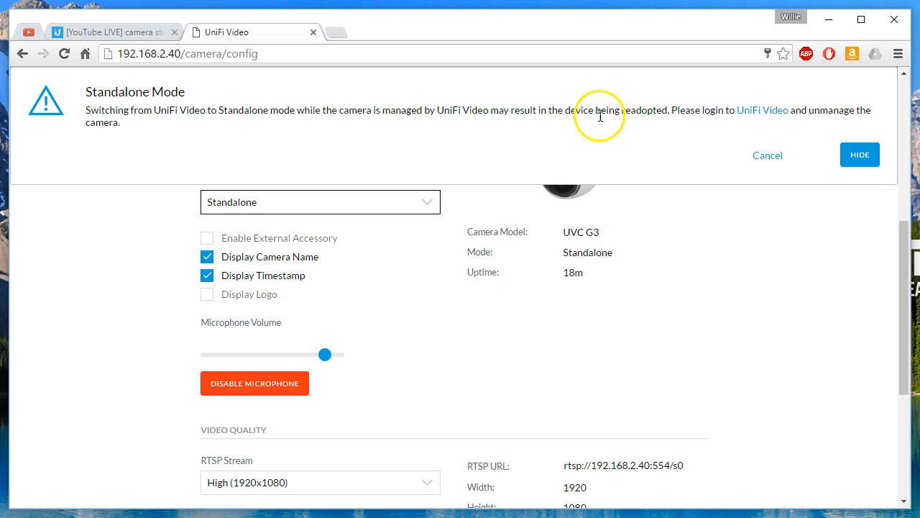
click(860, 155)
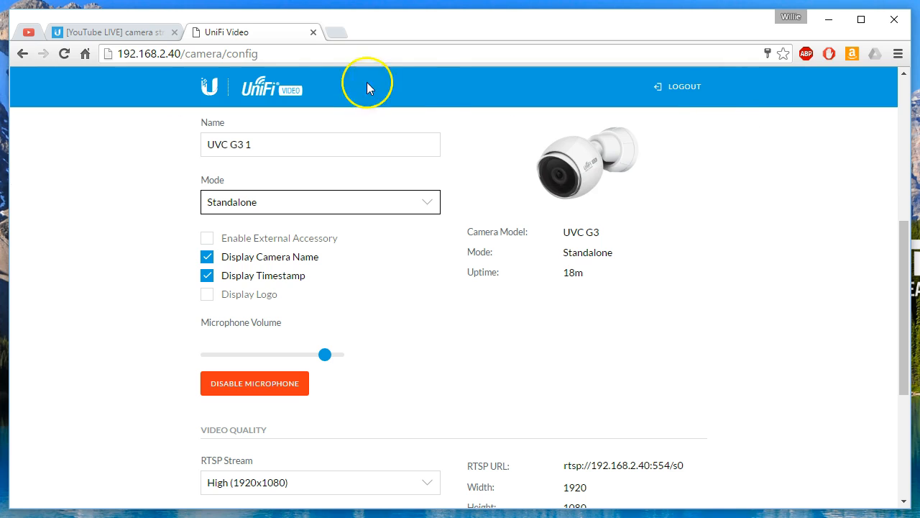
click(334, 31)
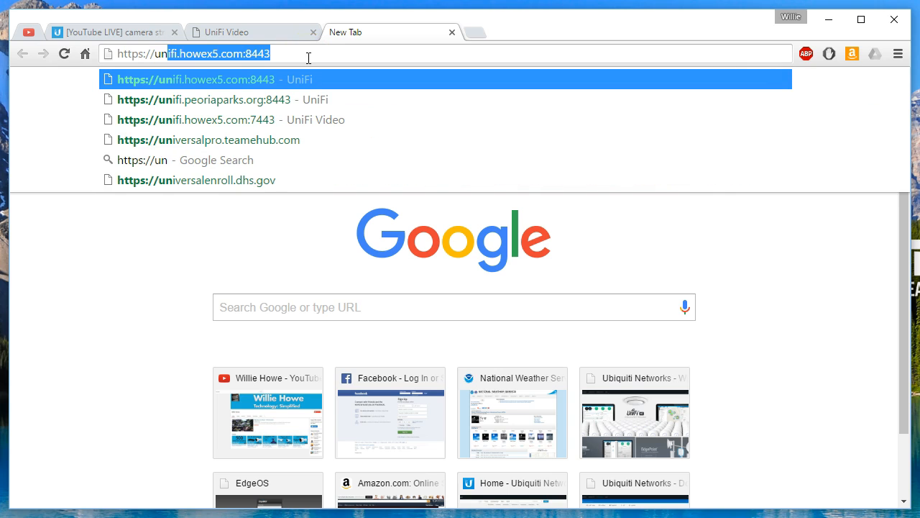
On the NVR at unifi.howex5.com:7443, unmanage the UVC G3 1 camera from its Manage settings.
click(194, 119)
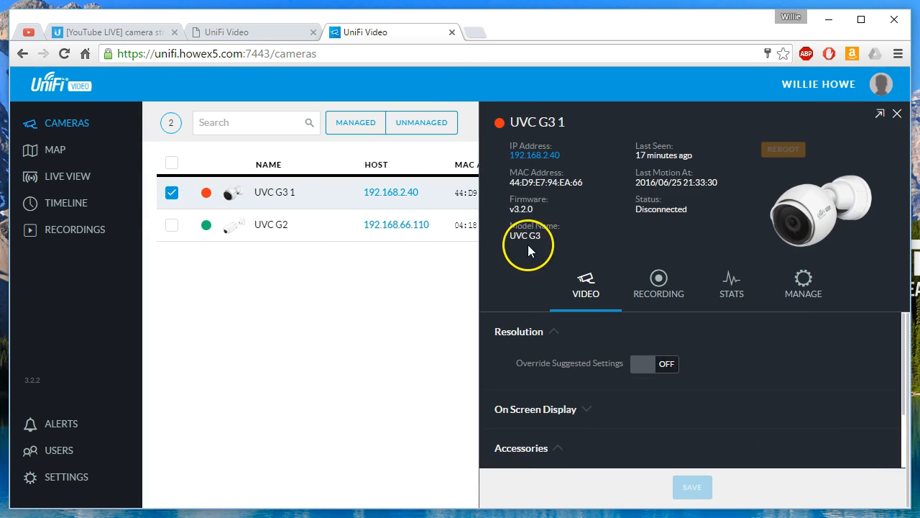
click(802, 282)
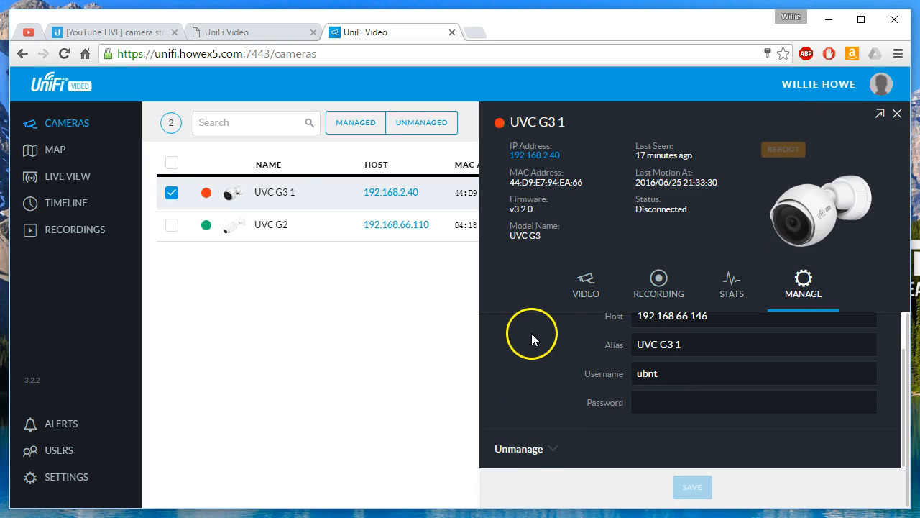
click(517, 449)
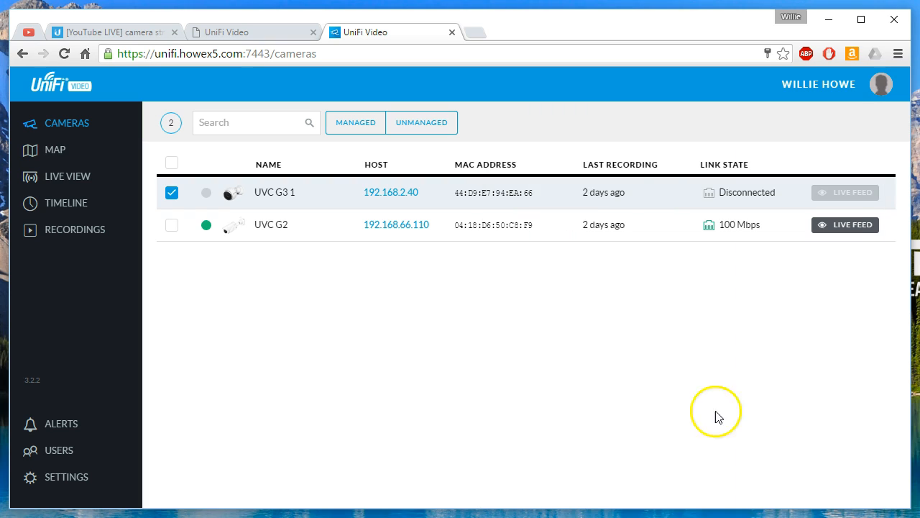
mouse_move(601, 333)
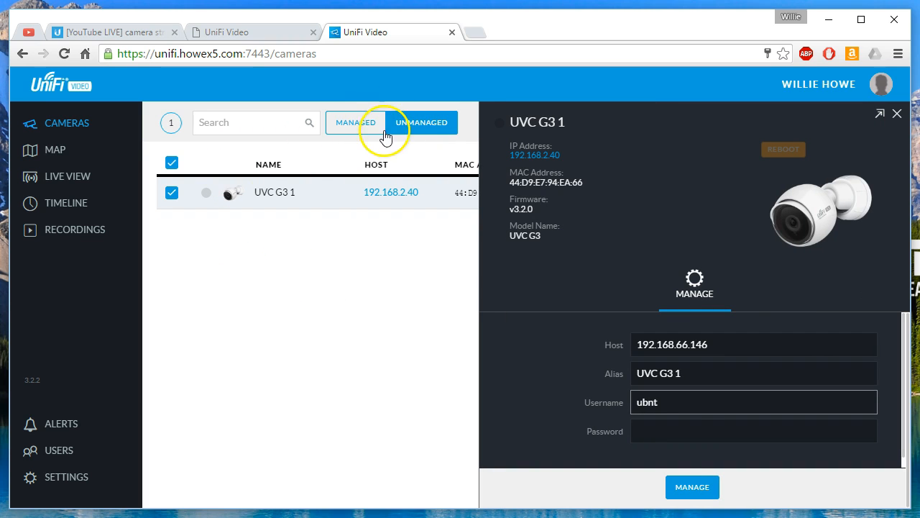
Filter the list to Managed cameras, confirming only UVC G2 remains, and close the details panel.
click(355, 123)
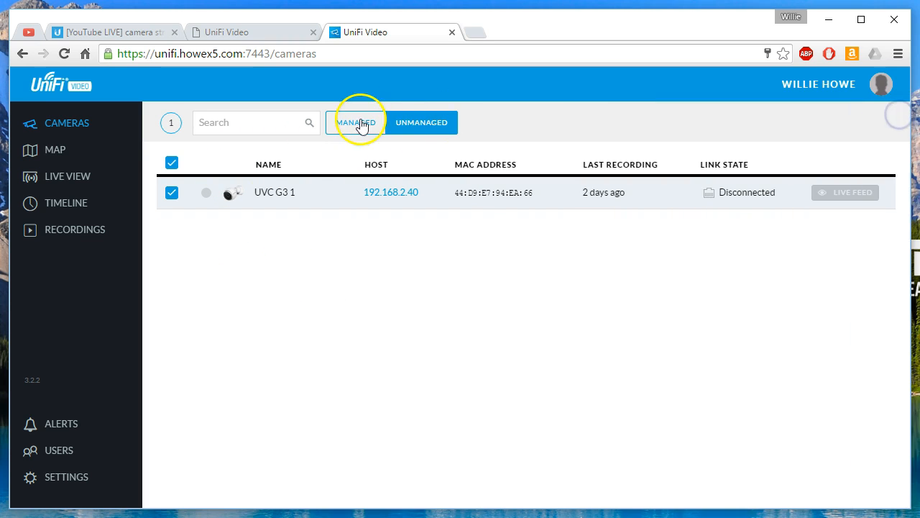
click(275, 193)
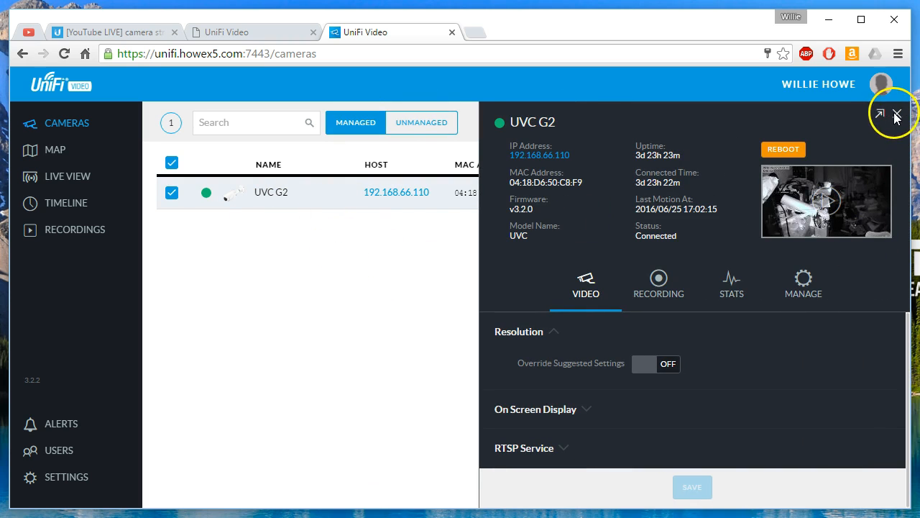
click(897, 115)
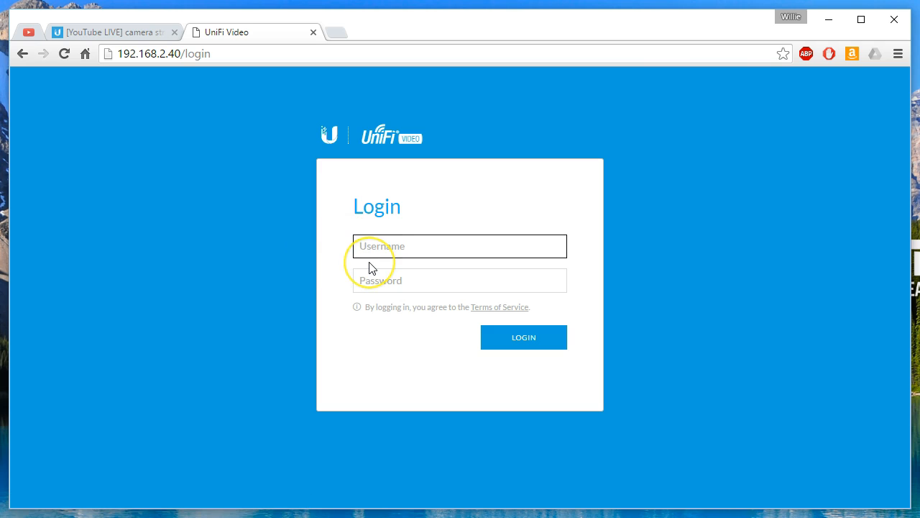
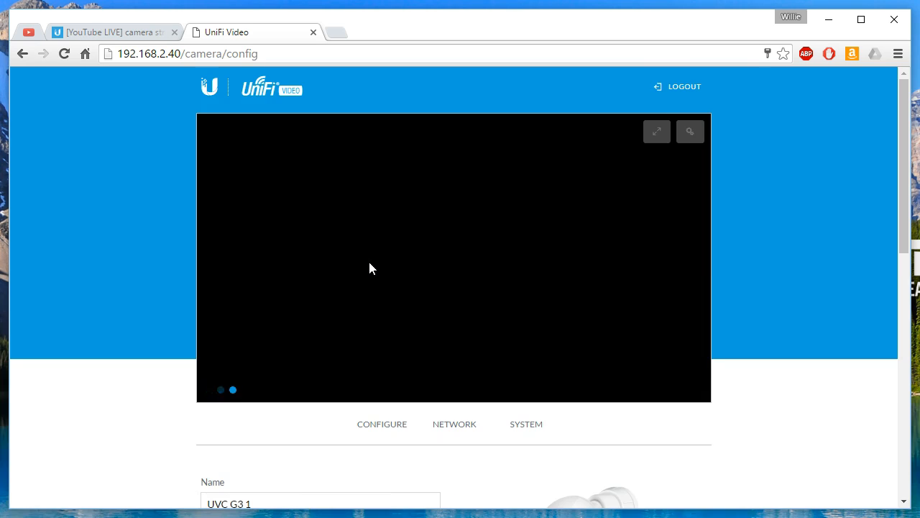
Log back into 192.168.2.40, keep Mode on Standalone and save the configuration changes.
scroll(down, 3)
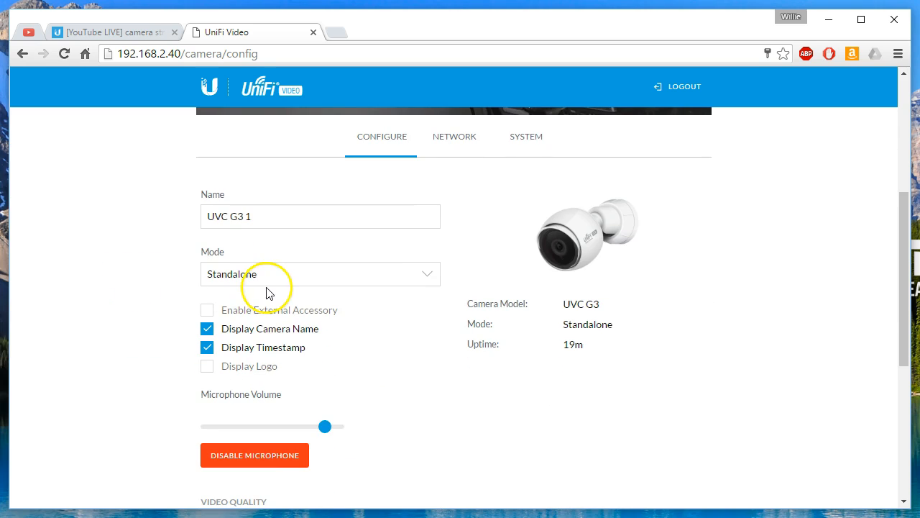
click(319, 273)
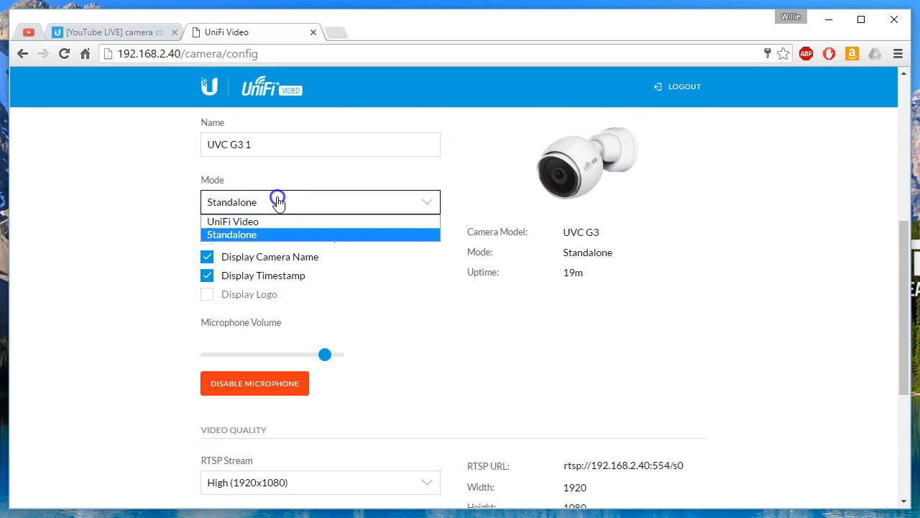
scroll(down, 3)
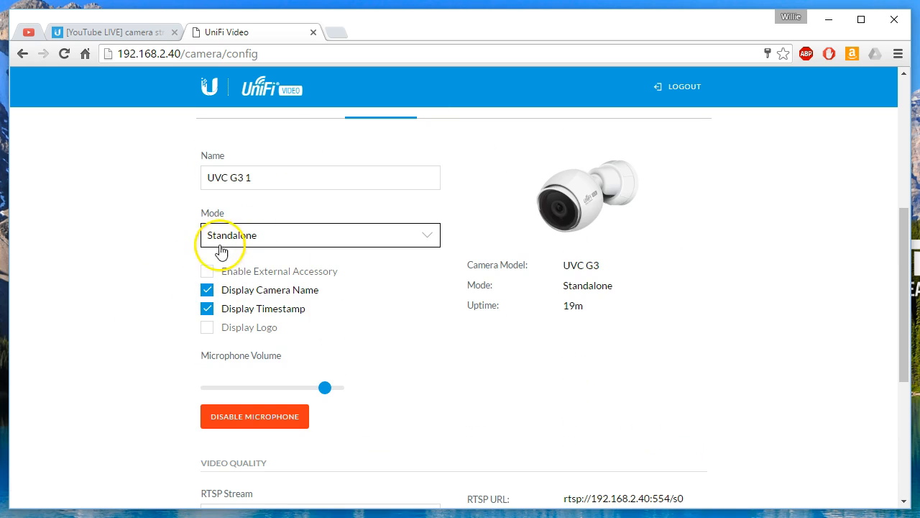
scroll(down, 3)
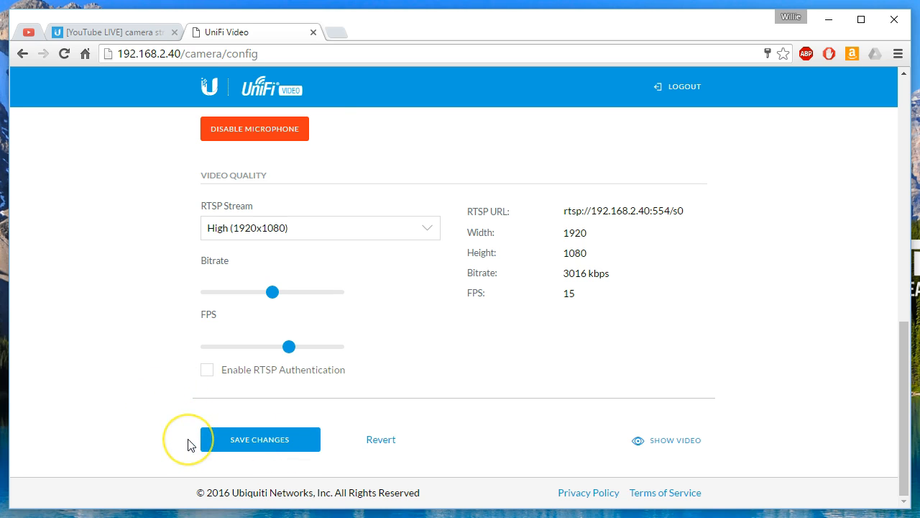
click(672, 440)
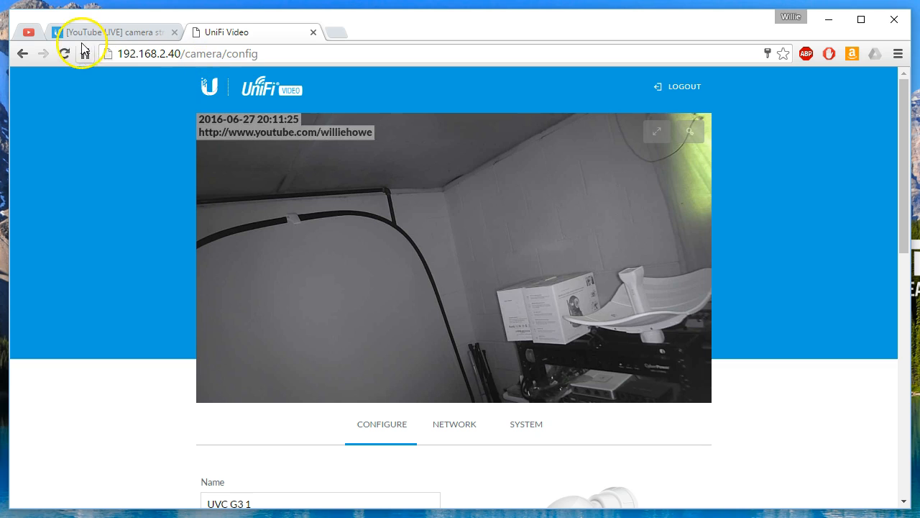
Bring up YouTube Creator Studio's Stream now live dashboard, currently offline.
click(108, 32)
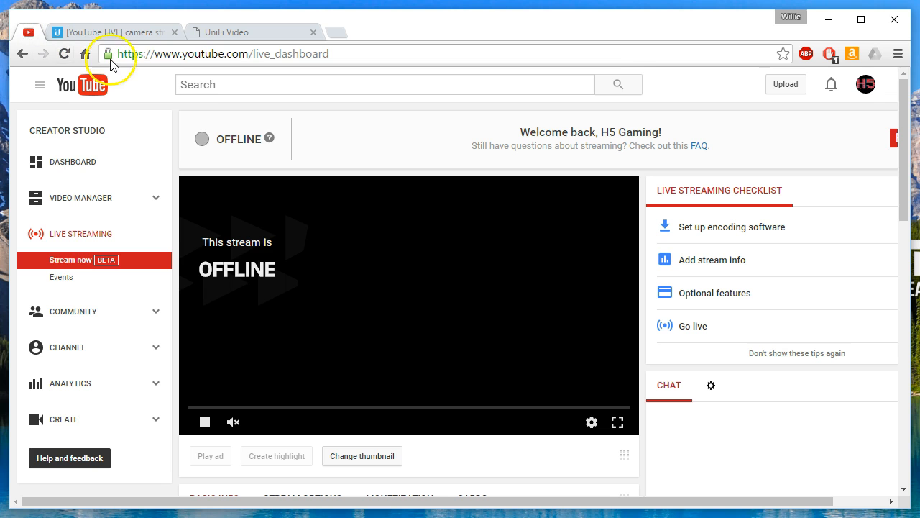
mouse_move(511, 244)
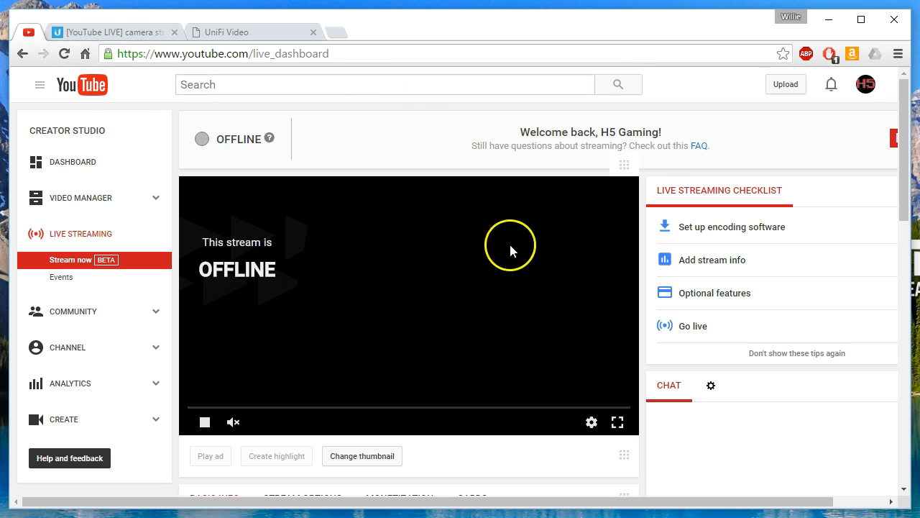
mouse_move(679, 137)
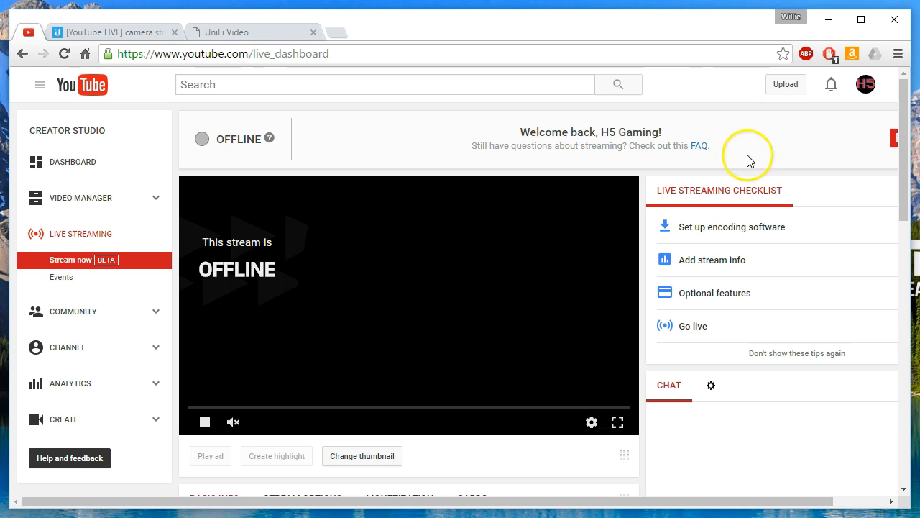
mouse_move(211, 153)
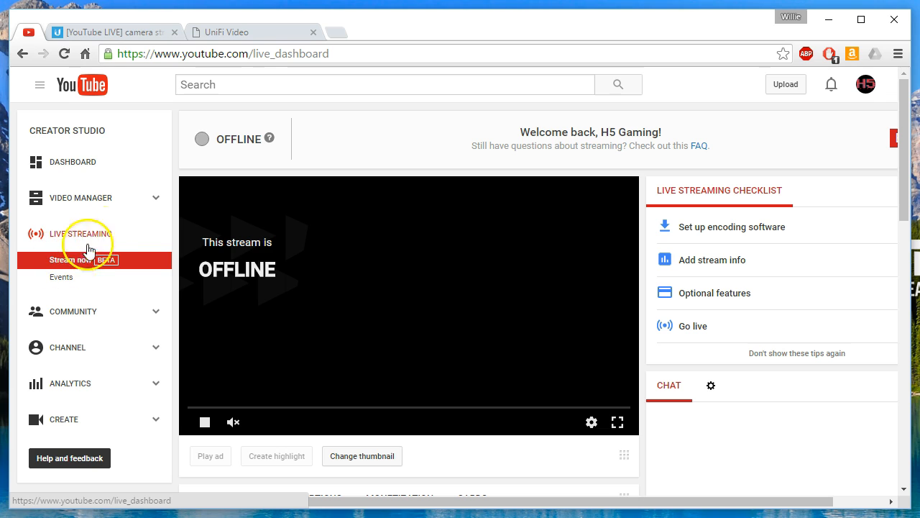
mouse_move(103, 236)
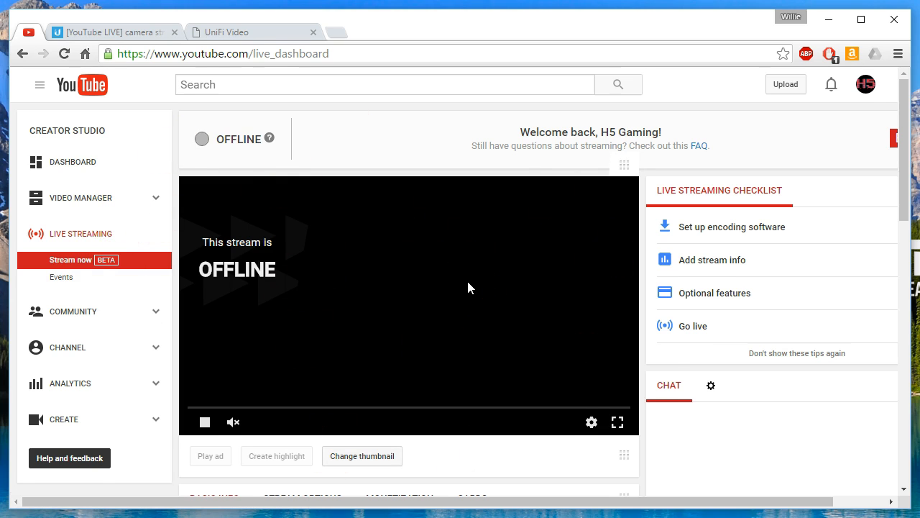
In the Ubiquiti forum guide, mark the xxxx-xxxx-xxxx-xxxx placeholder in the Step 2 pushStream command.
click(112, 32)
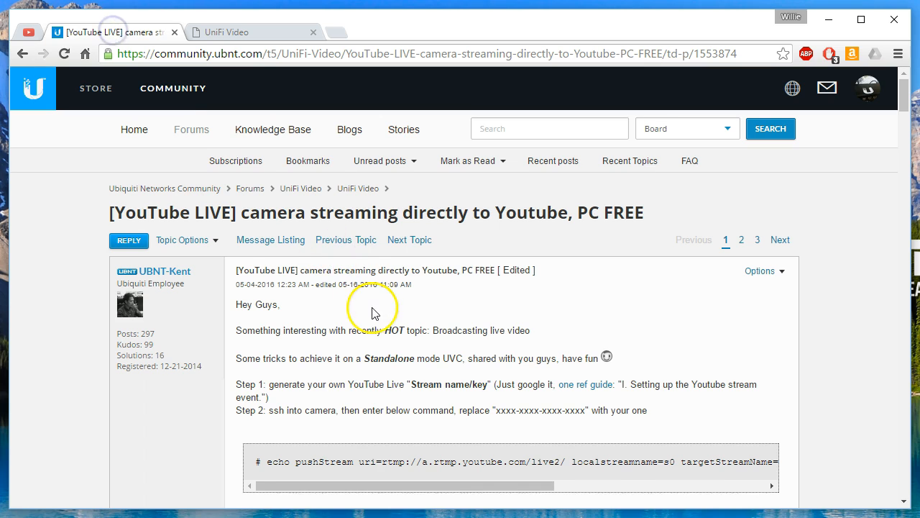
scroll(down, 3)
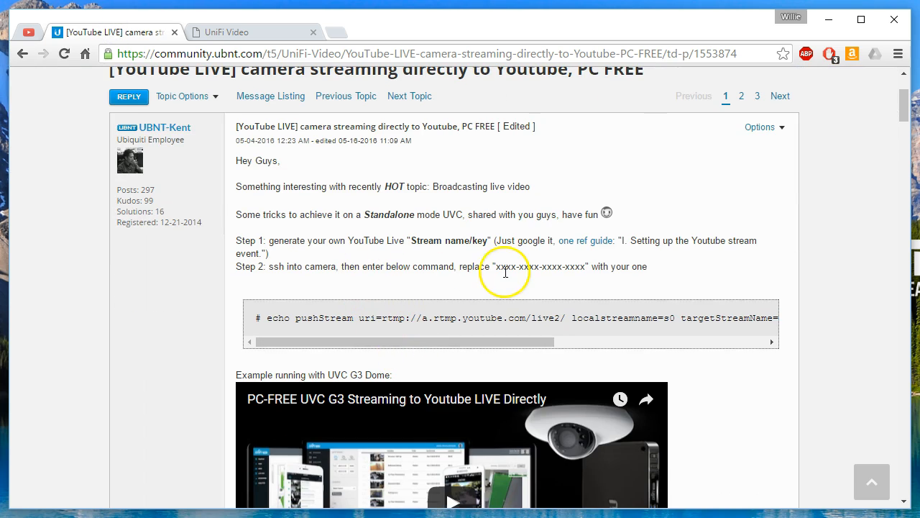
drag(496, 266, 578, 270)
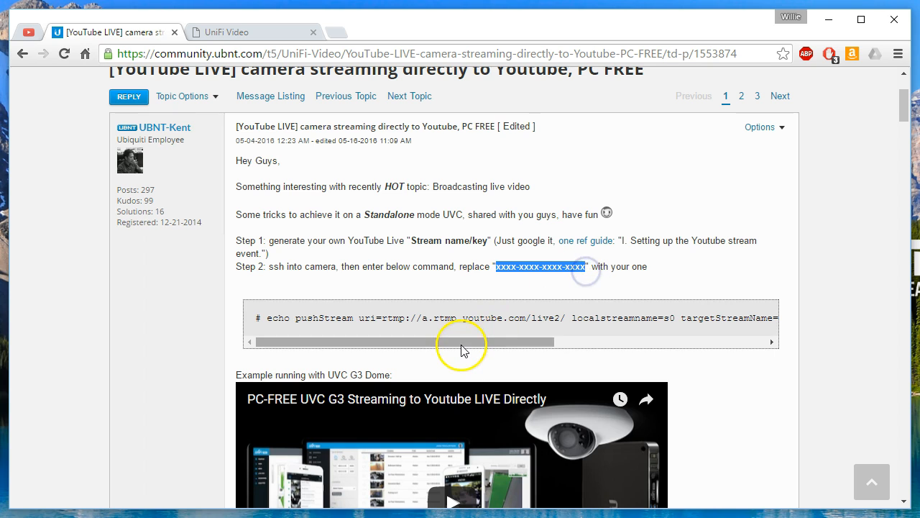
drag(460, 342, 558, 342)
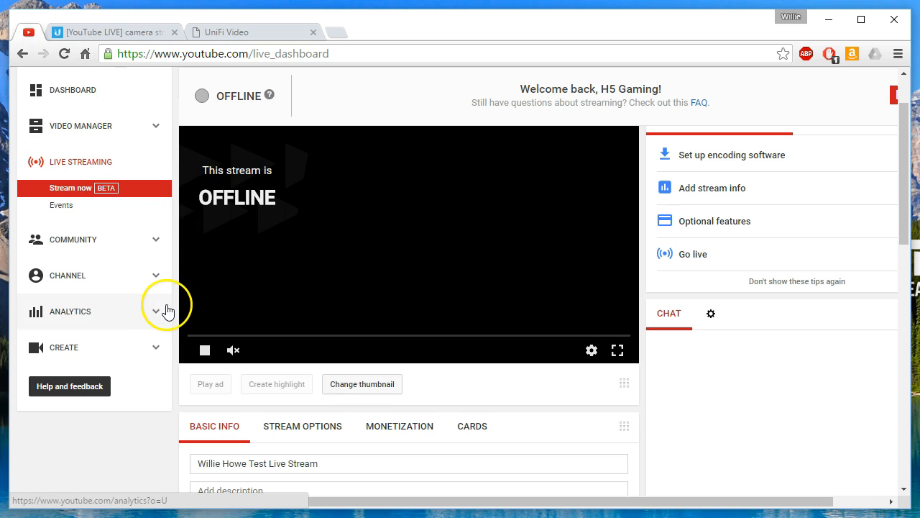
mouse_move(194, 276)
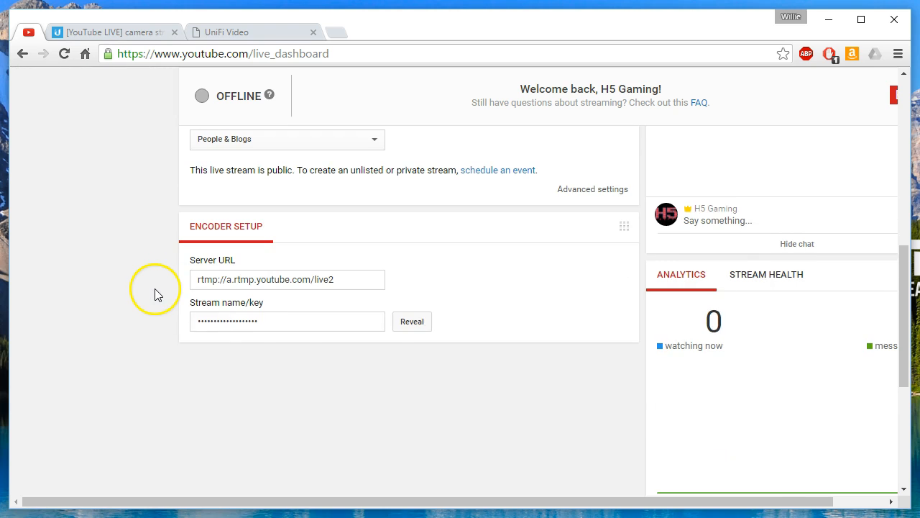
mouse_move(178, 331)
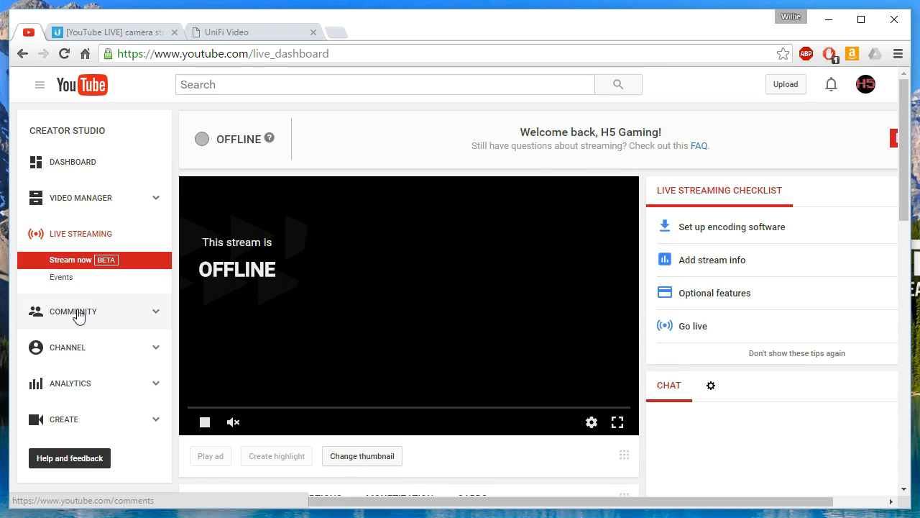
click(113, 32)
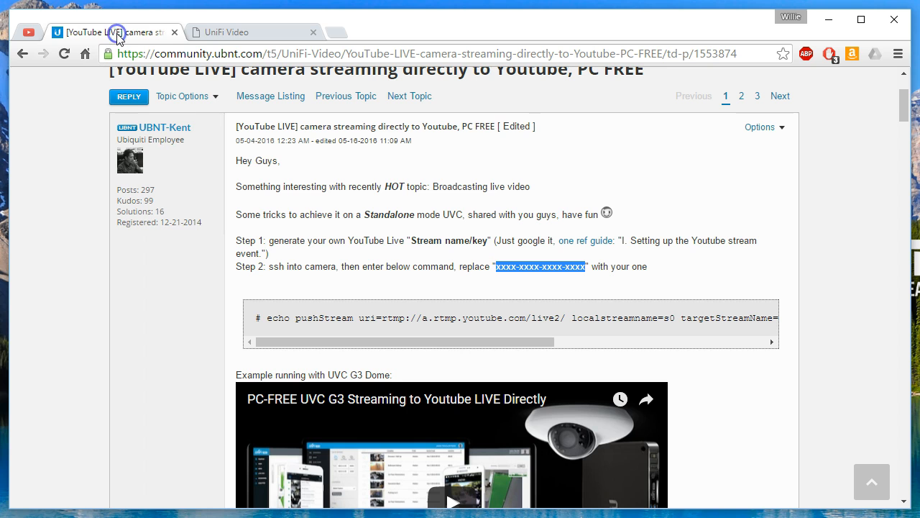
Revisit the G3 camera's Configure page with its live video feed.
click(251, 31)
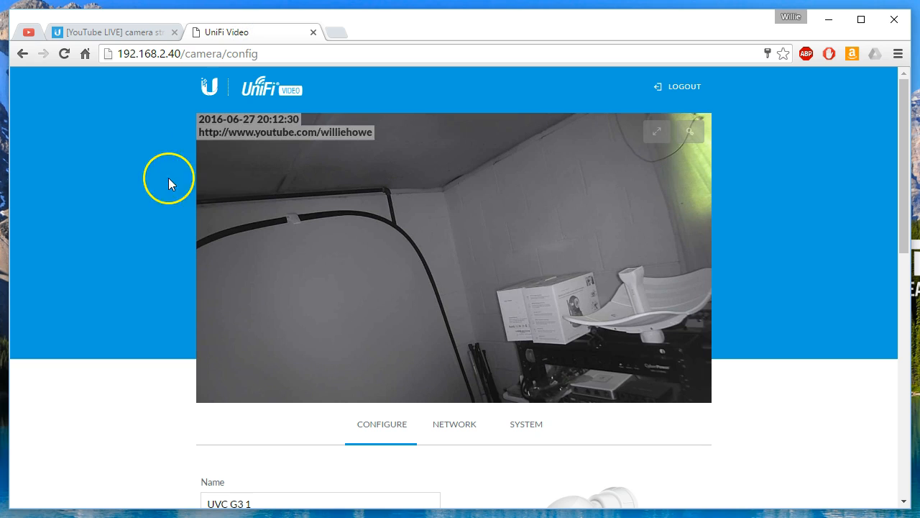
scroll(down, 3)
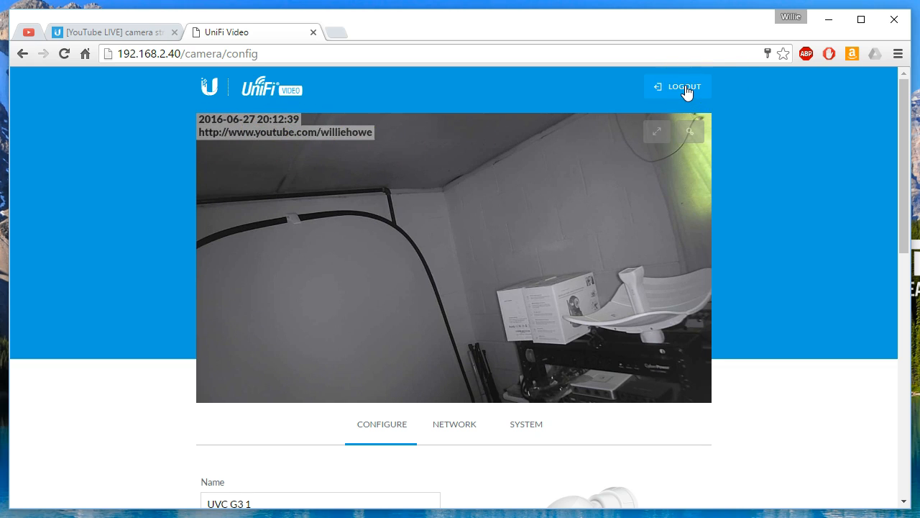
click(679, 87)
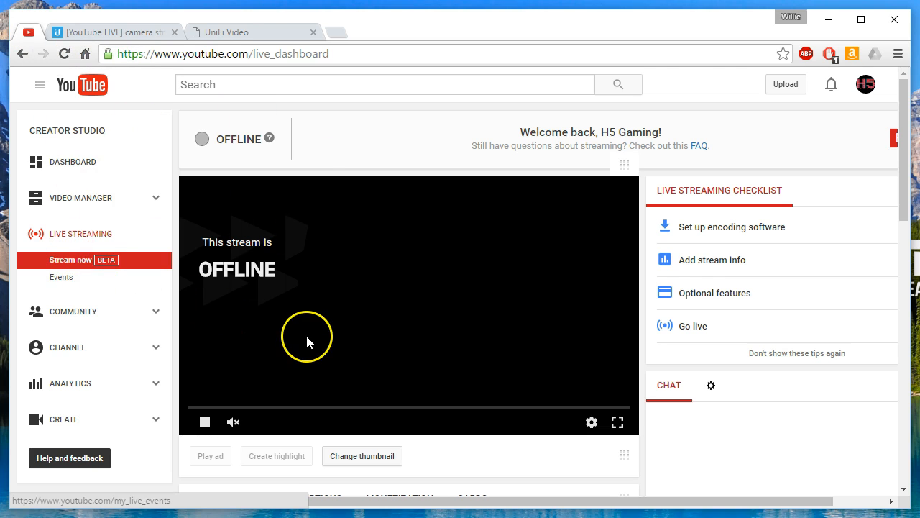
In YouTube's Encoder Setup, reveal the secret stream name/key and copy it.
scroll(down, 3)
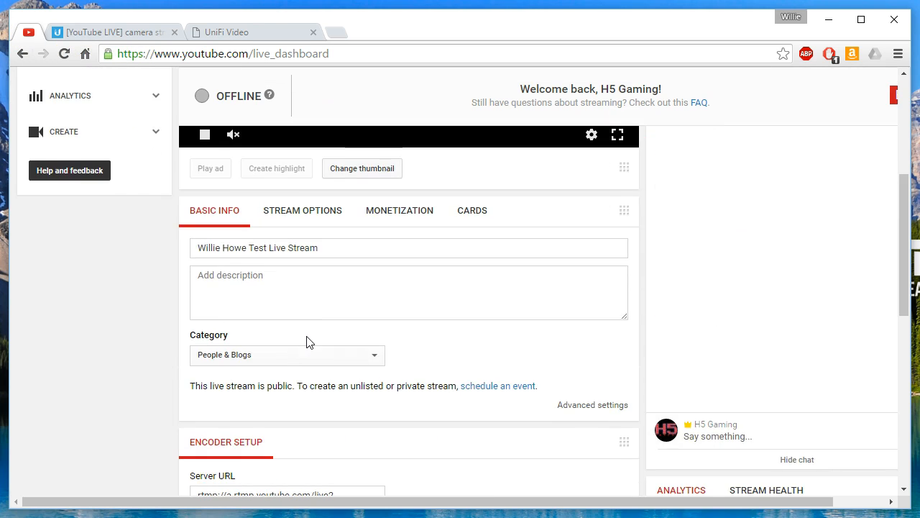
scroll(down, 3)
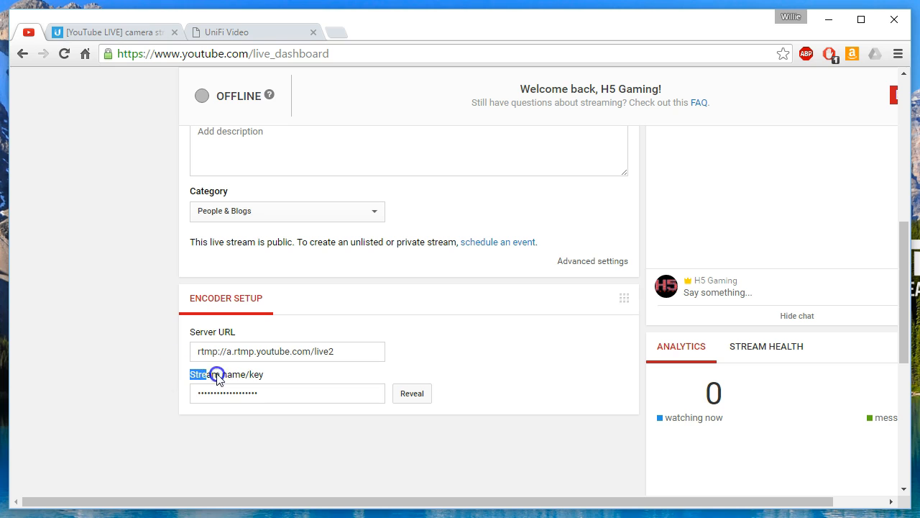
mouse_move(412, 394)
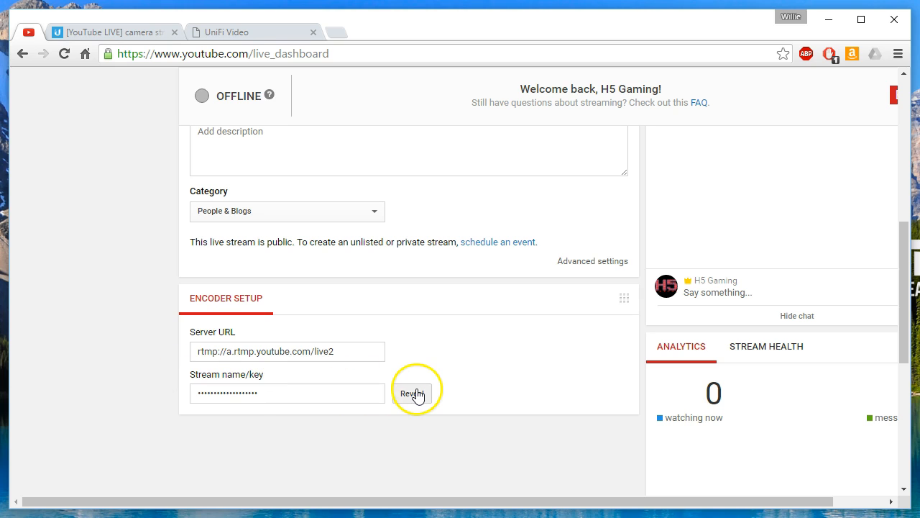
click(414, 394)
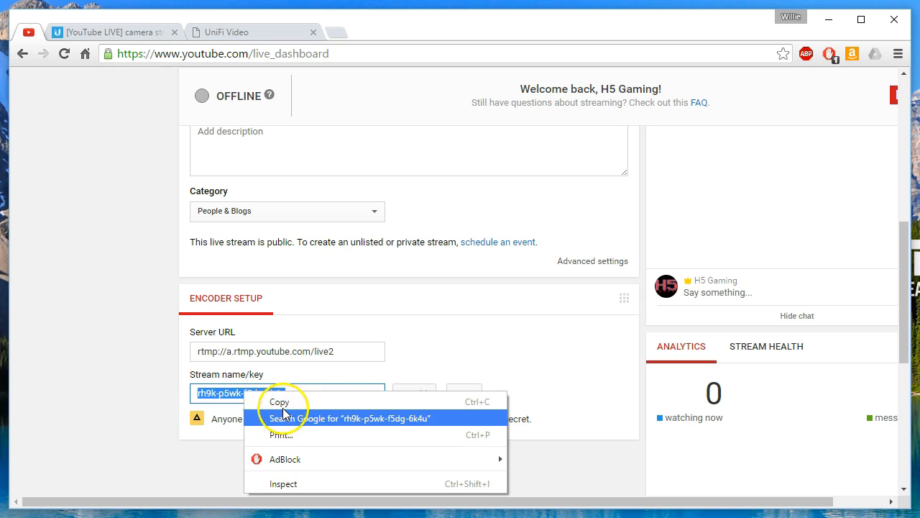
click(279, 401)
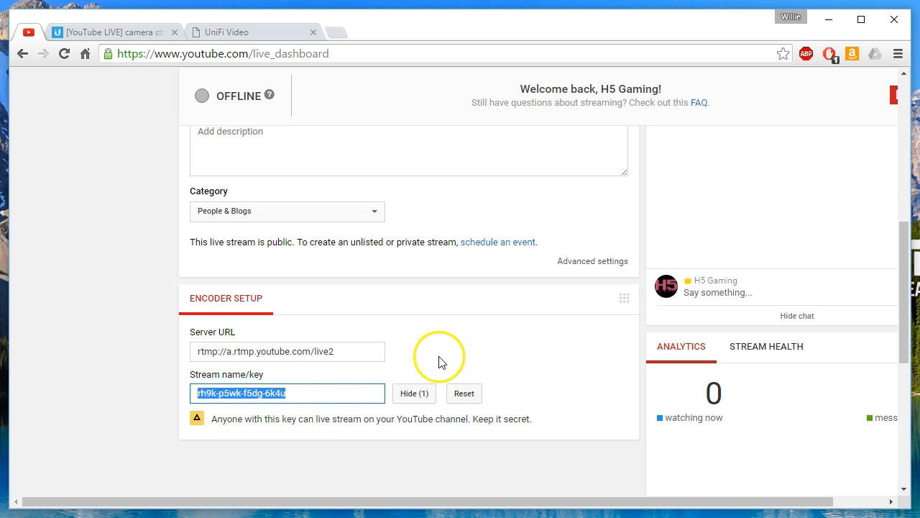
click(414, 394)
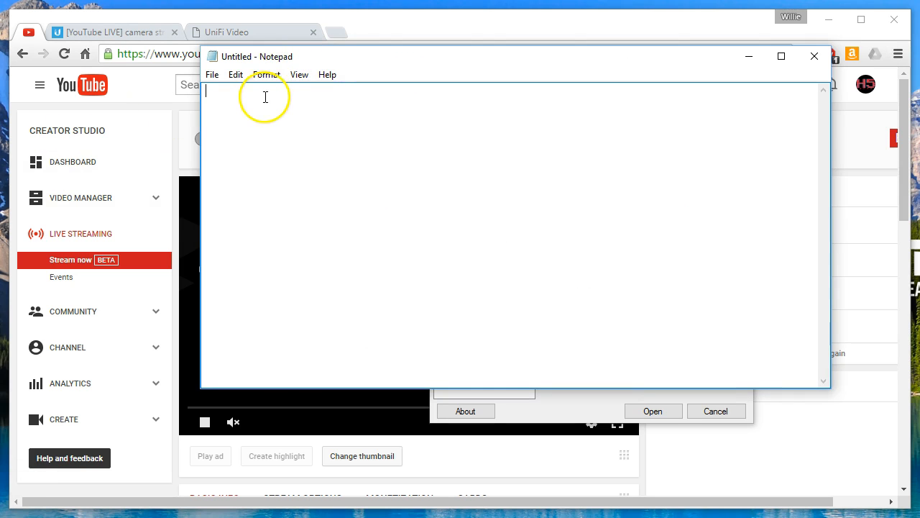
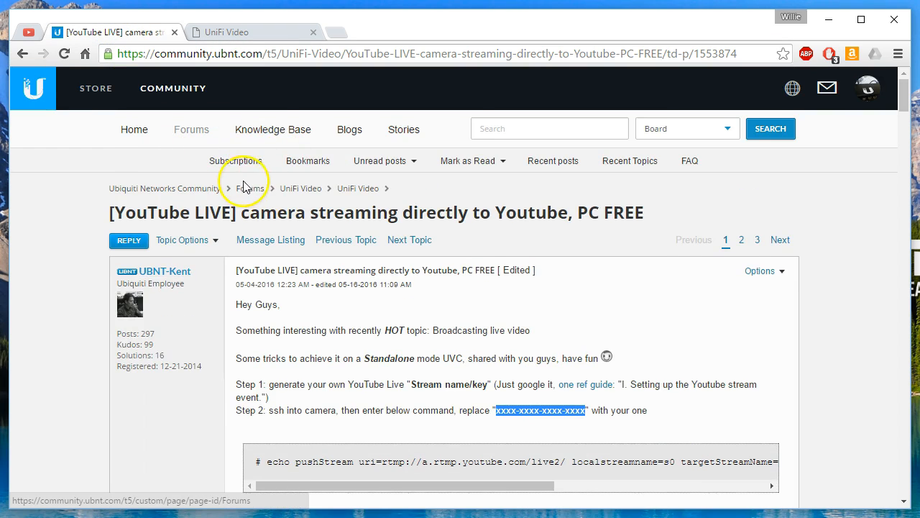
scroll(down, 3)
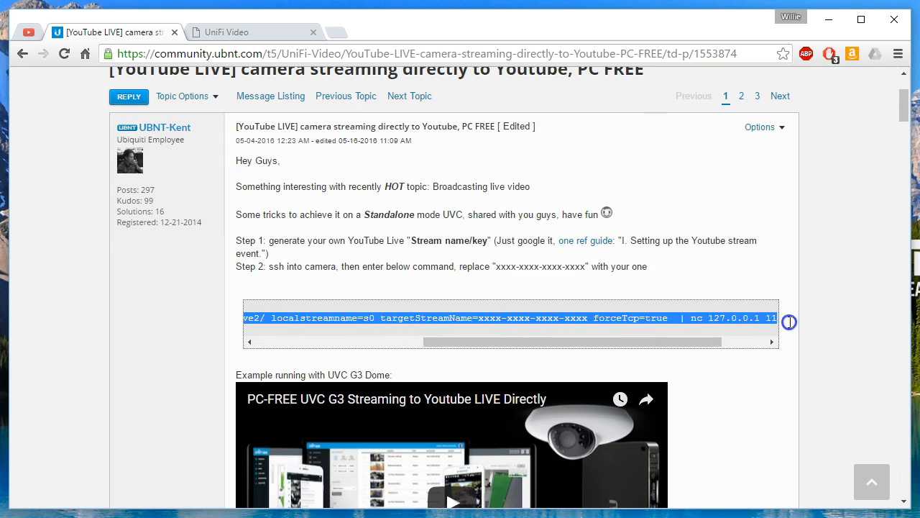
right_click(721, 319)
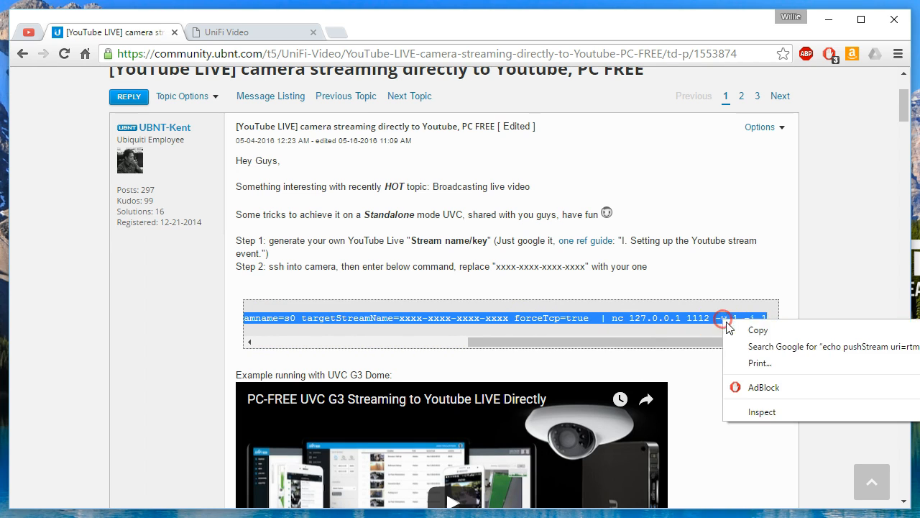
click(756, 329)
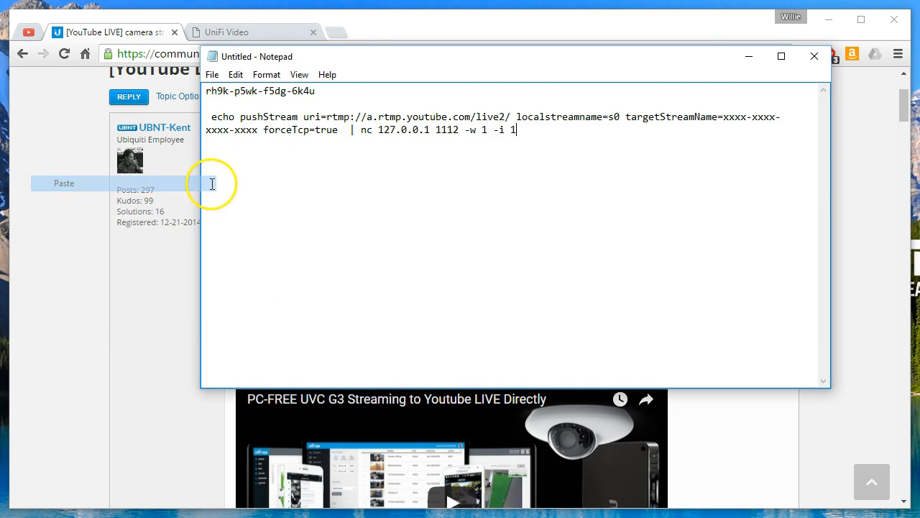
mouse_move(195, 152)
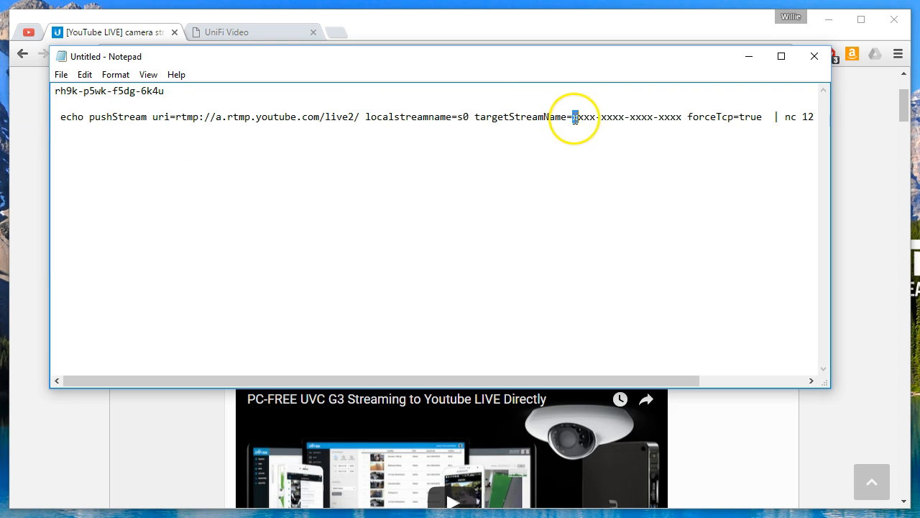
Replace the targetStreamName placeholder with the stream key and note it needs cameras at firmware 3.2.
drag(575, 116, 681, 117)
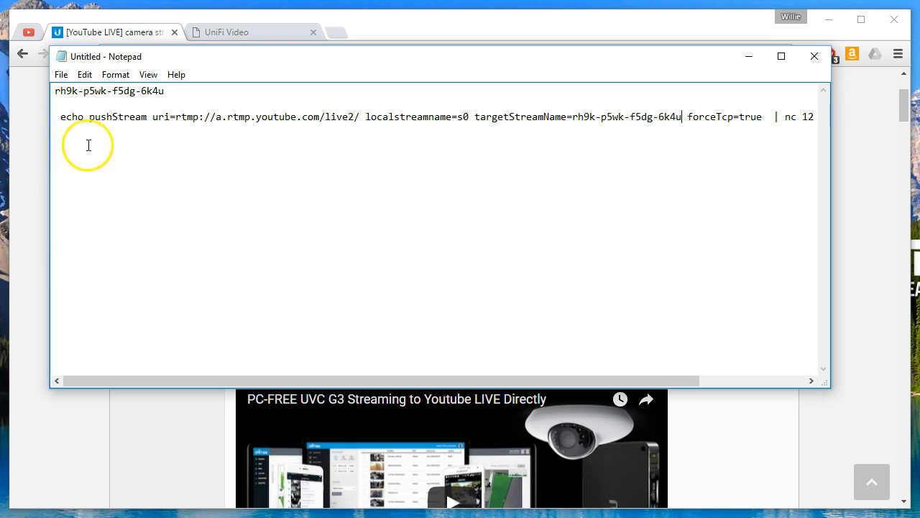
mouse_move(359, 281)
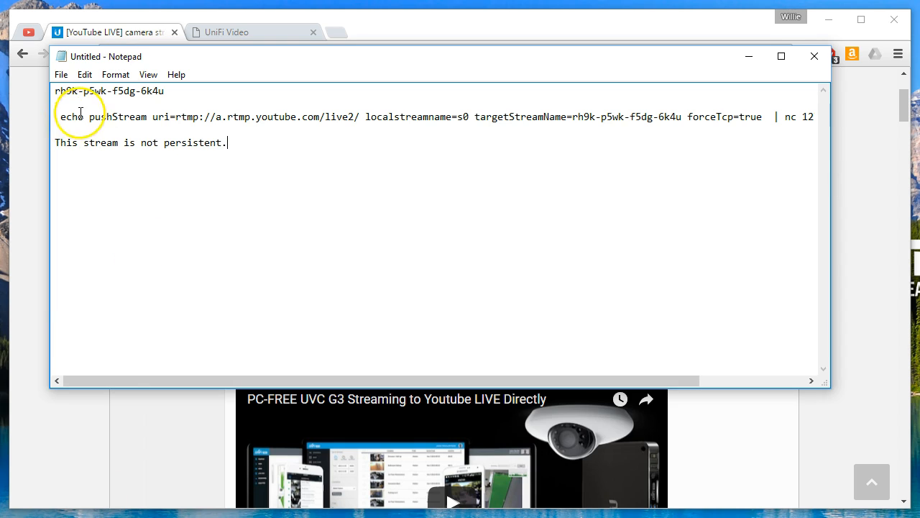
mouse_move(446, 117)
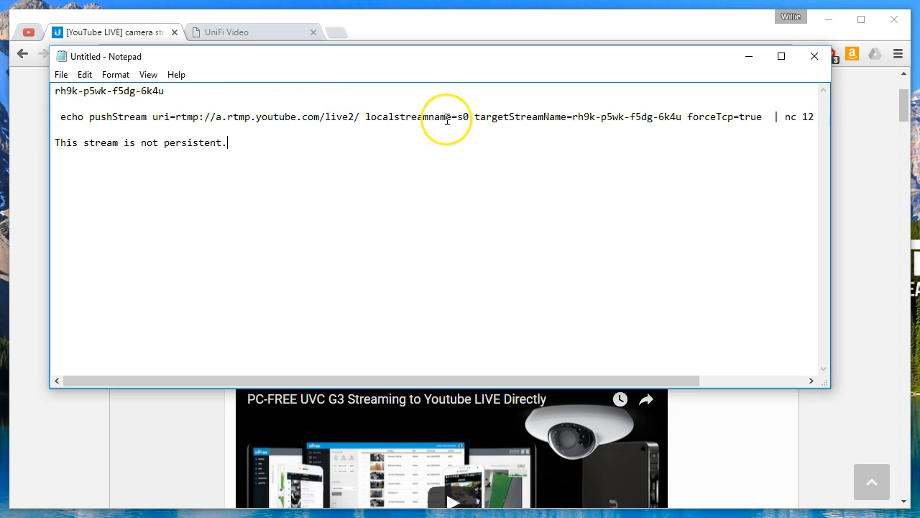
mouse_move(310, 161)
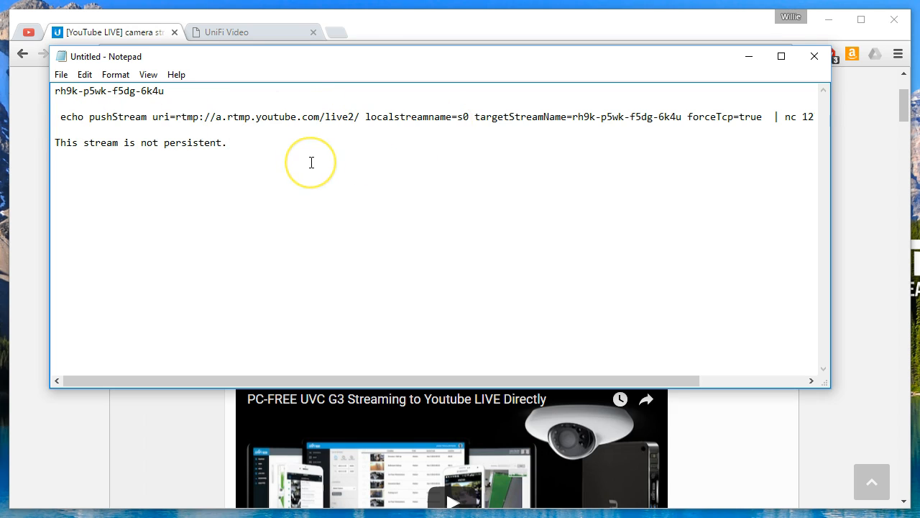
text(C)
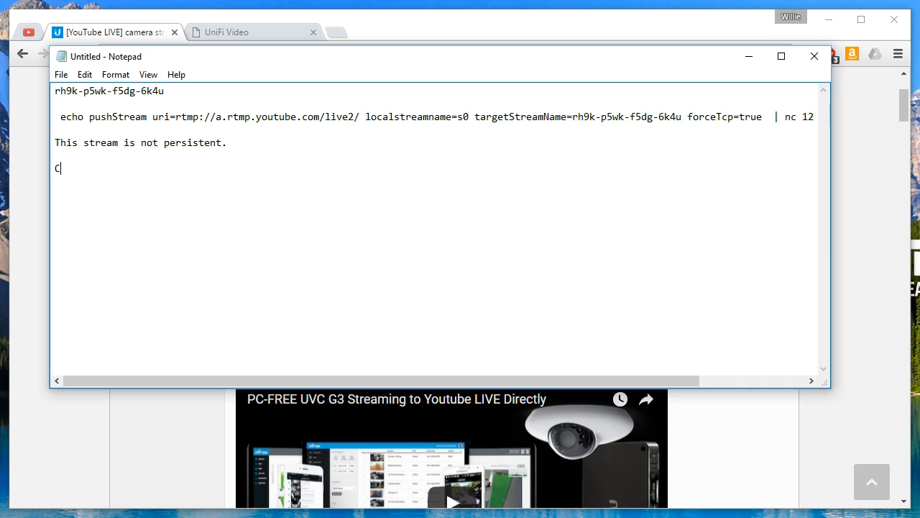
text(ameras must be)
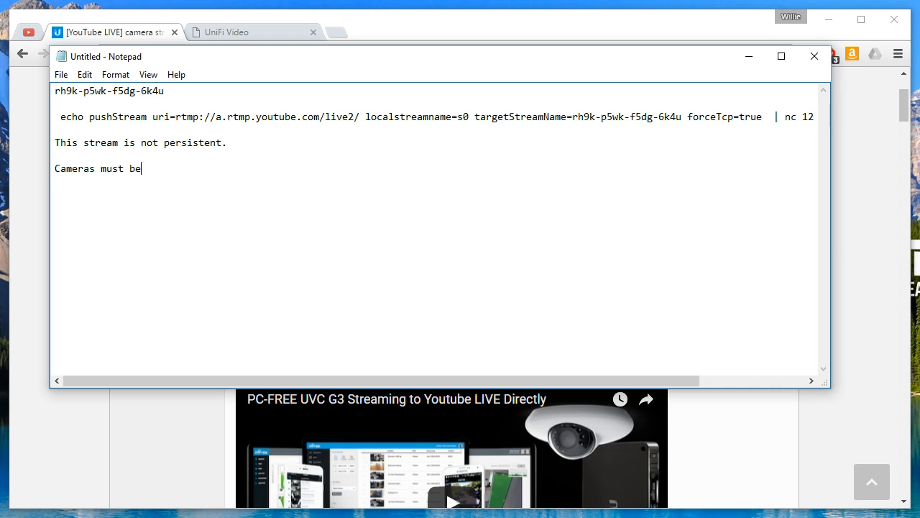
text(at)
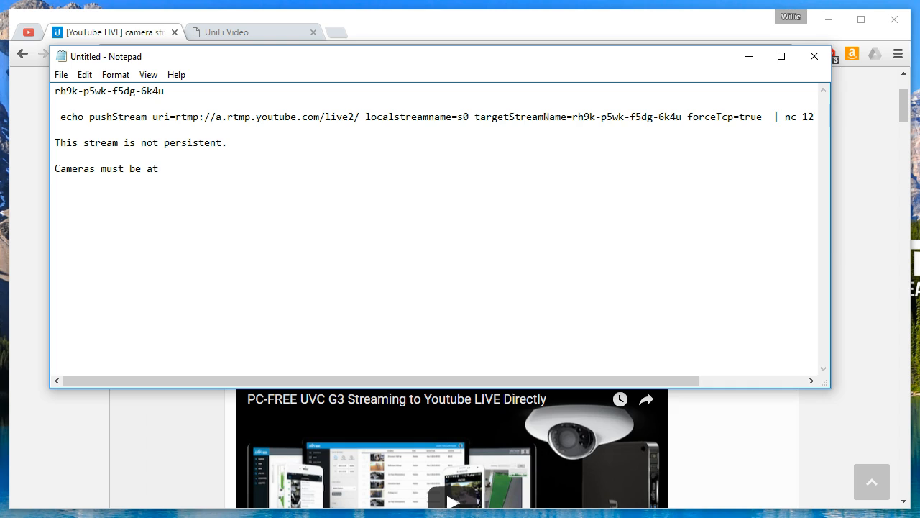
text(firmware 3.)
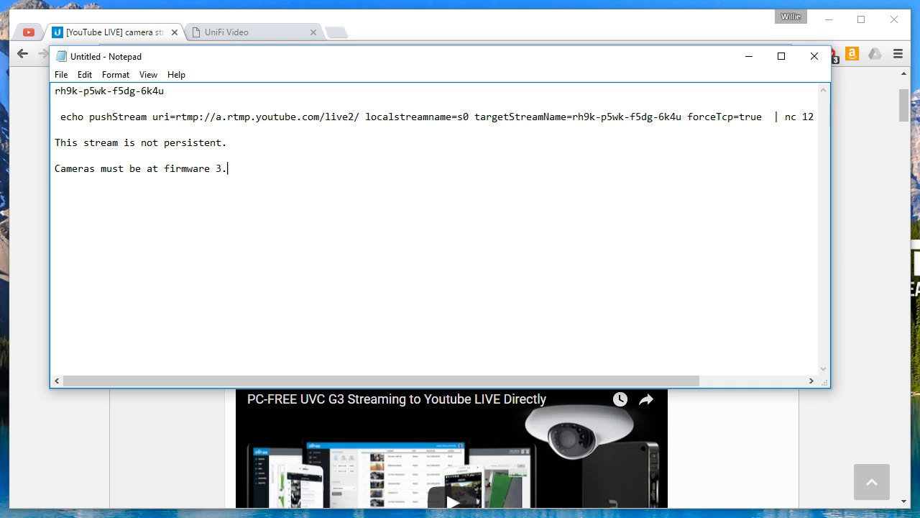
text(2)
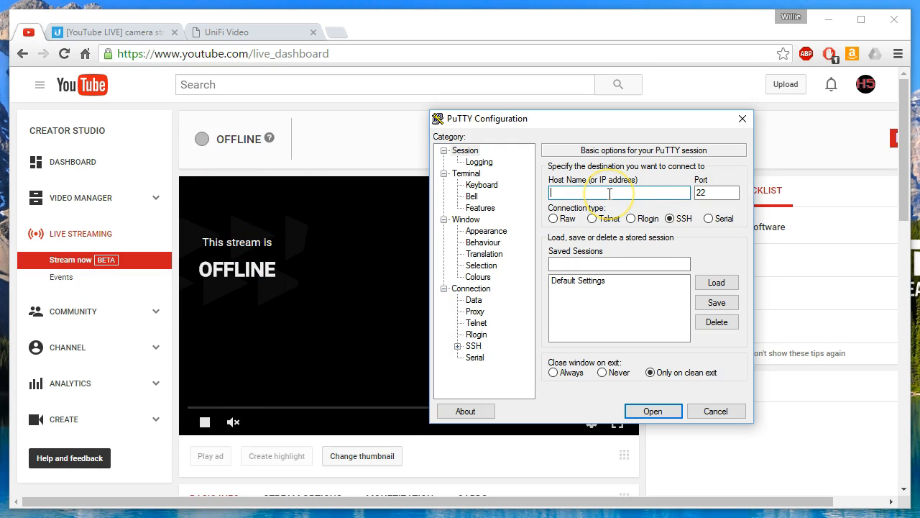
Enter host 192.168.2.40 for SSH and add a reminder to always change default hardware credentials.
text(192.168.)
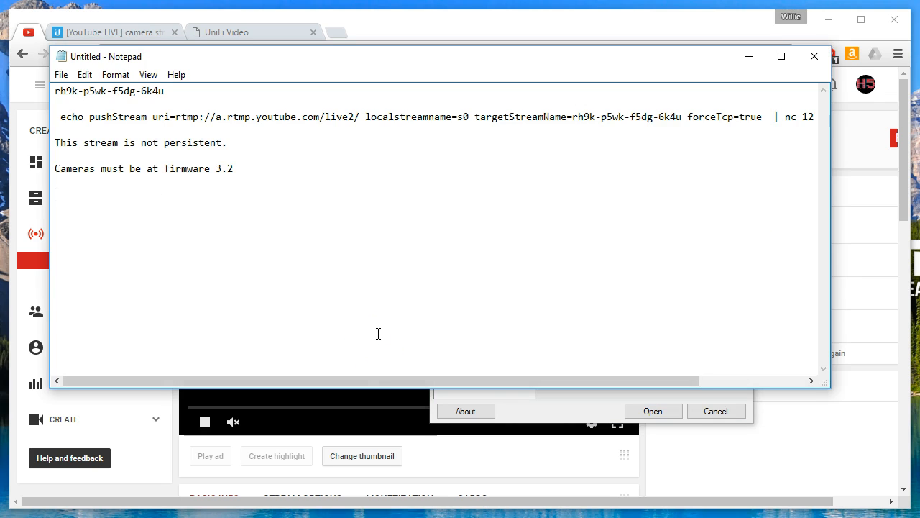
text(Always change the default userna)
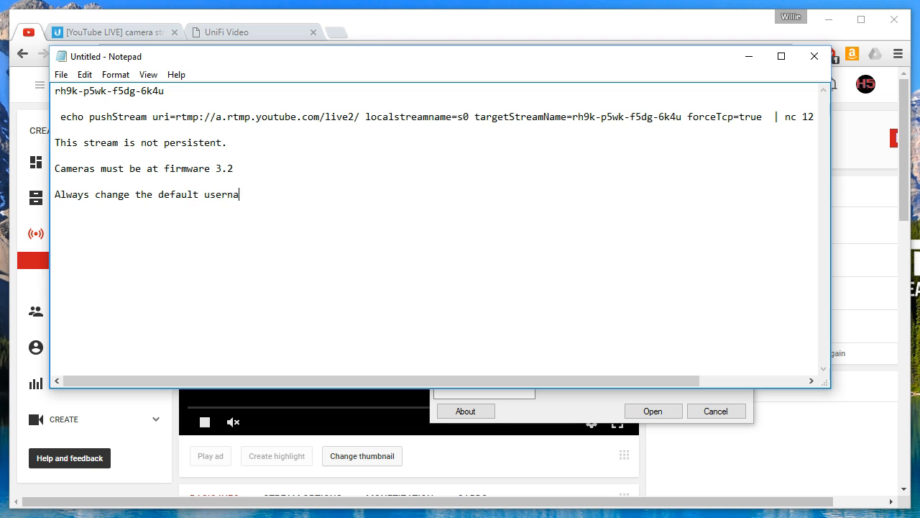
text(me and password for)
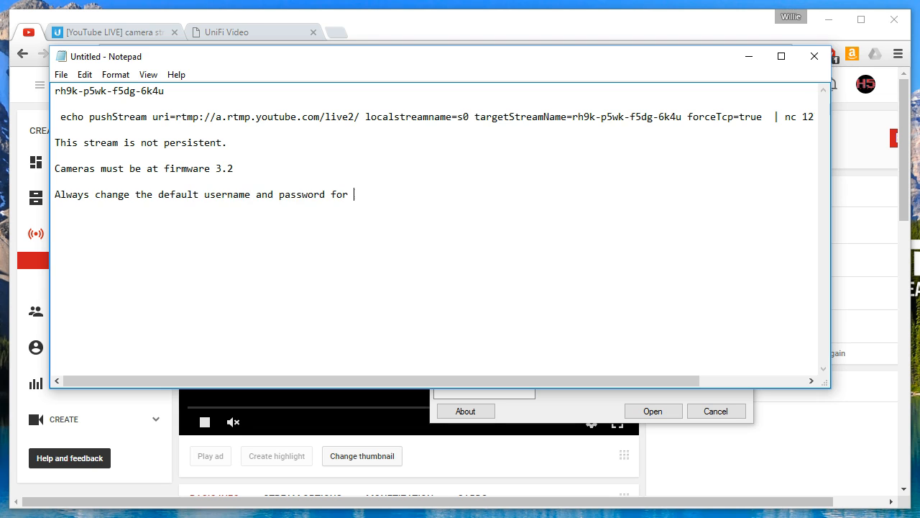
text(your hardware)
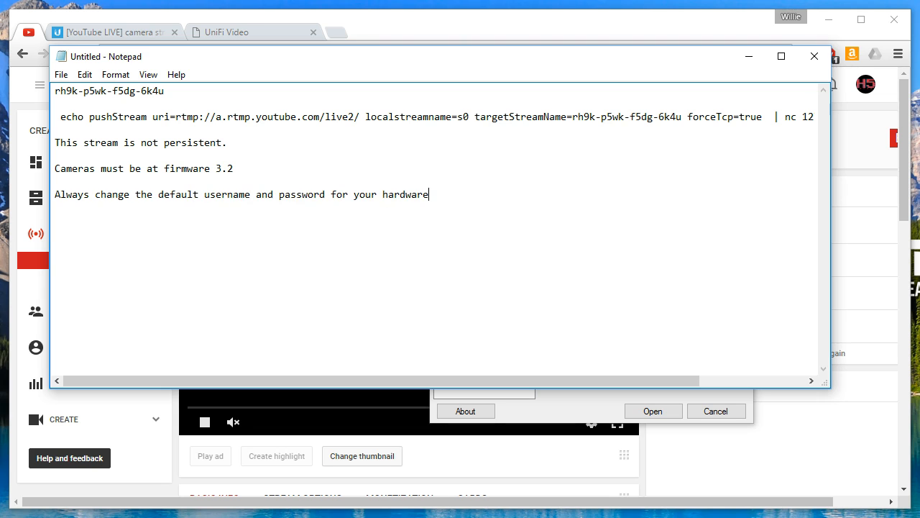
text(.!!)
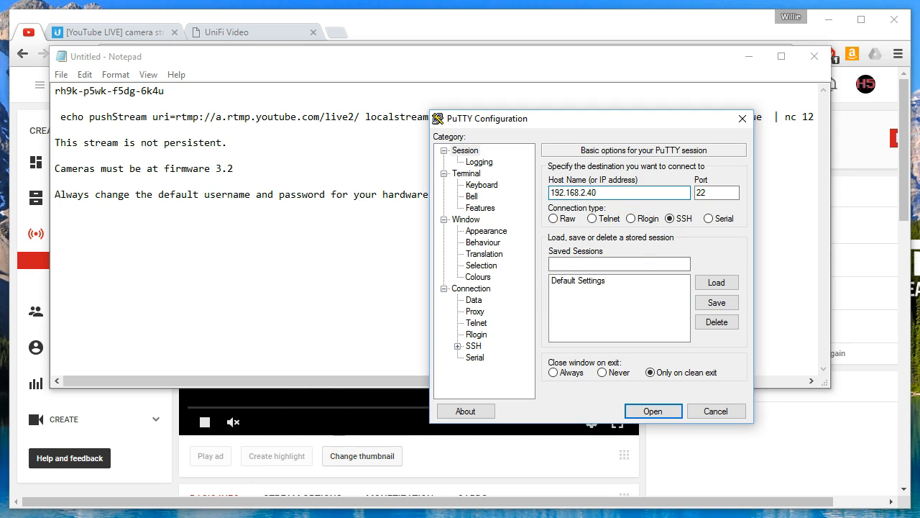
Open the SSH session, accept the camera's host key, and run the pushStream command to YouTube Live.
click(652, 411)
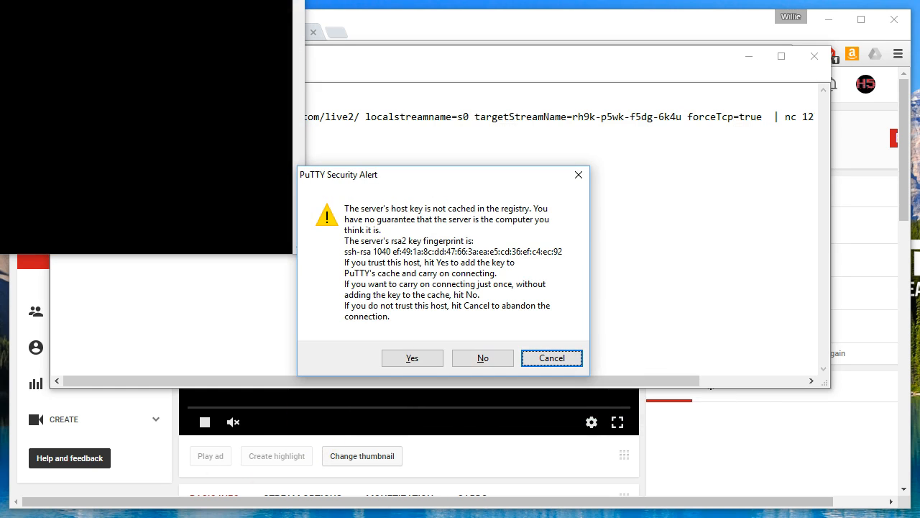
click(411, 358)
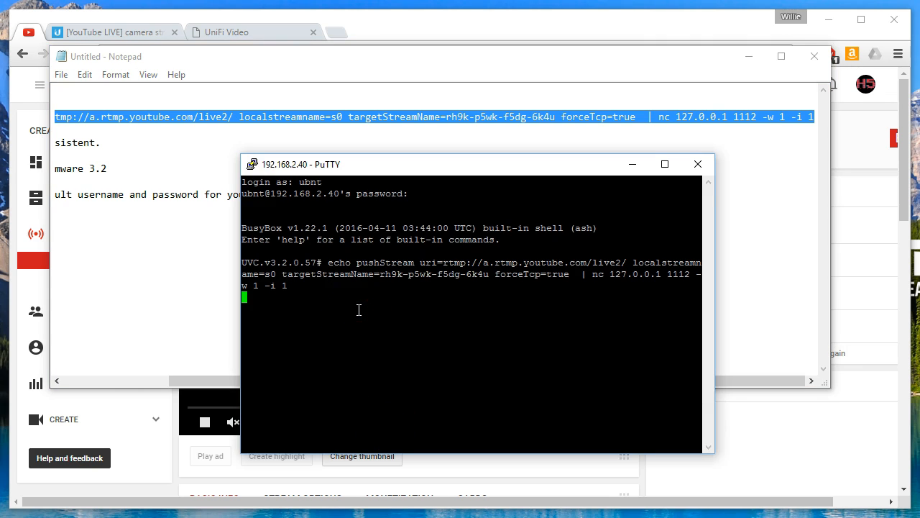
key(enter)
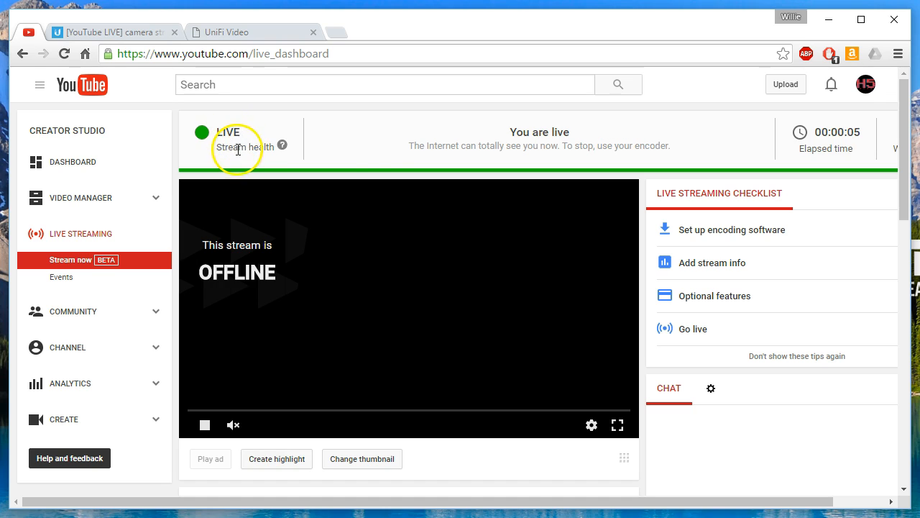
mouse_move(439, 156)
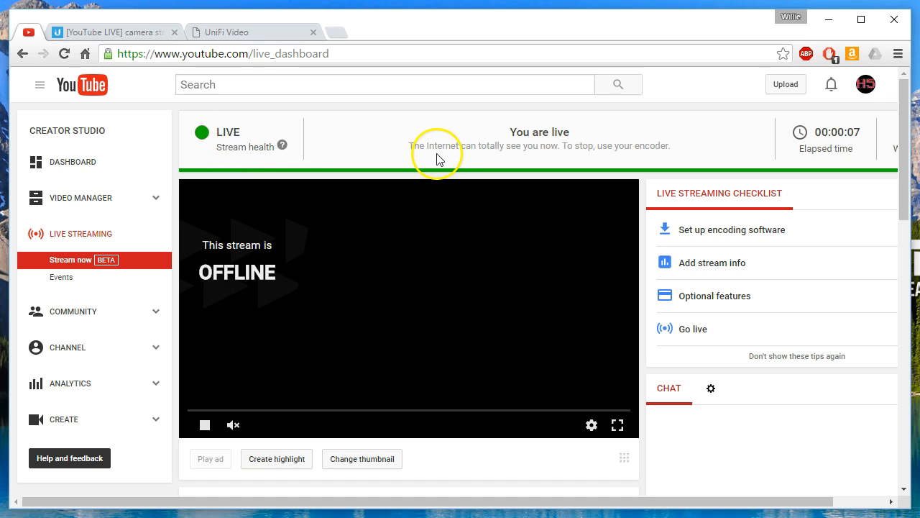
mouse_move(487, 149)
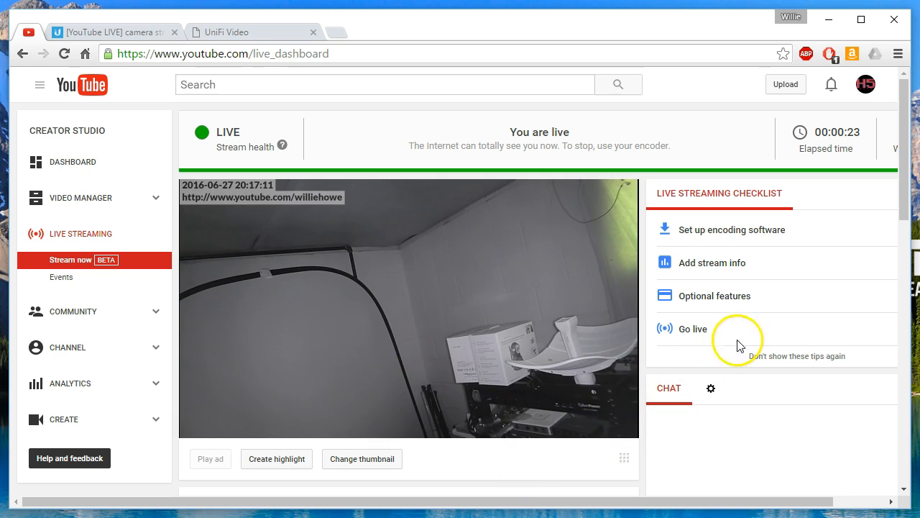
mouse_move(806, 218)
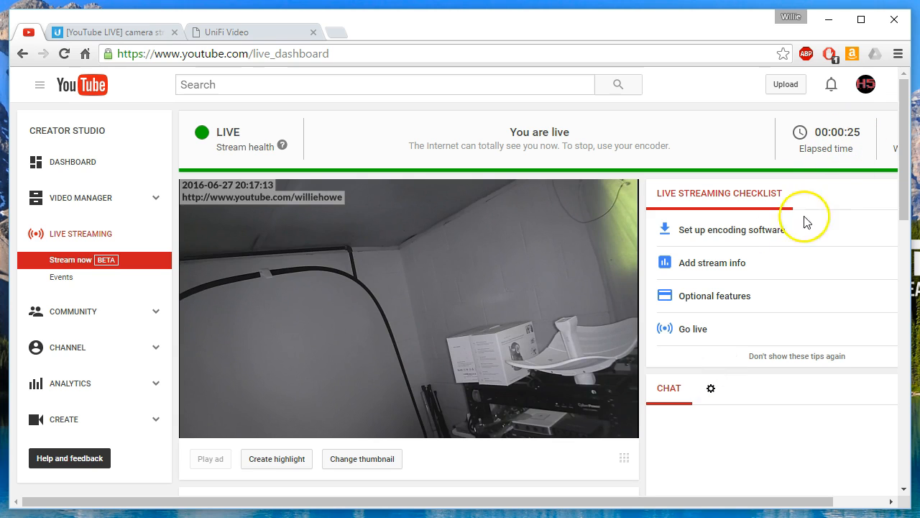
Scroll down the Live Dashboard to view the stream info while the camera feed plays live.
scroll(down, 3)
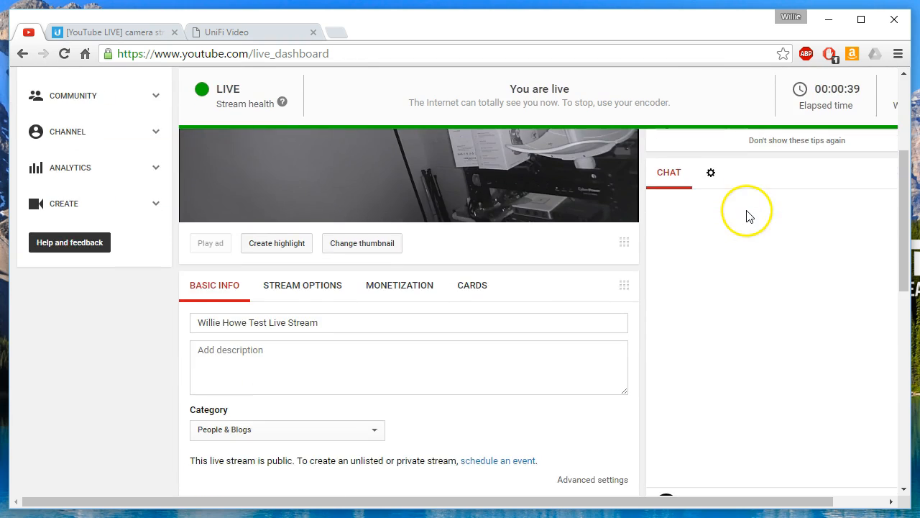
scroll(down, 3)
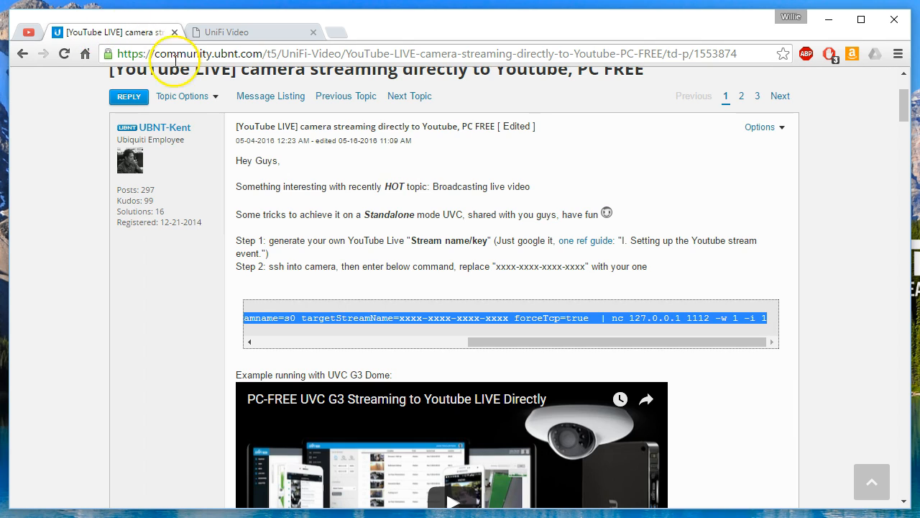
Go to page 3 of the camera streaming thread and read to its end.
click(757, 95)
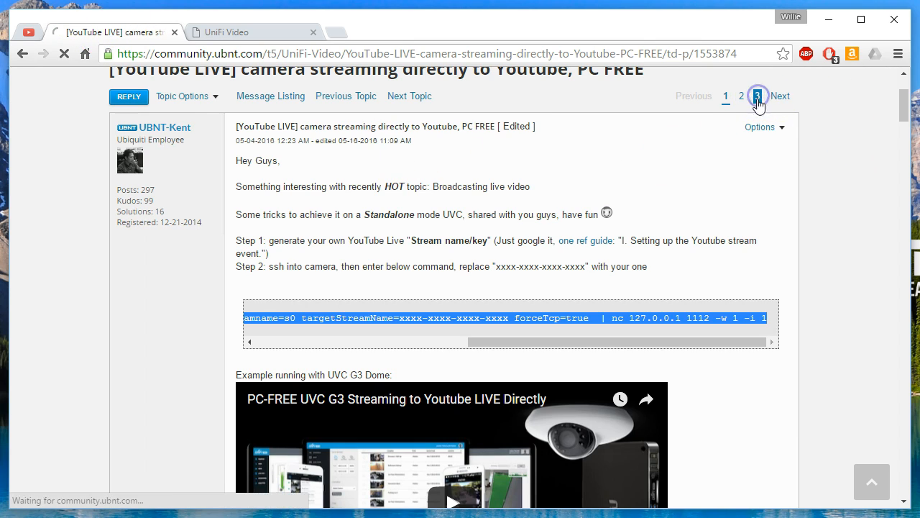
click(756, 95)
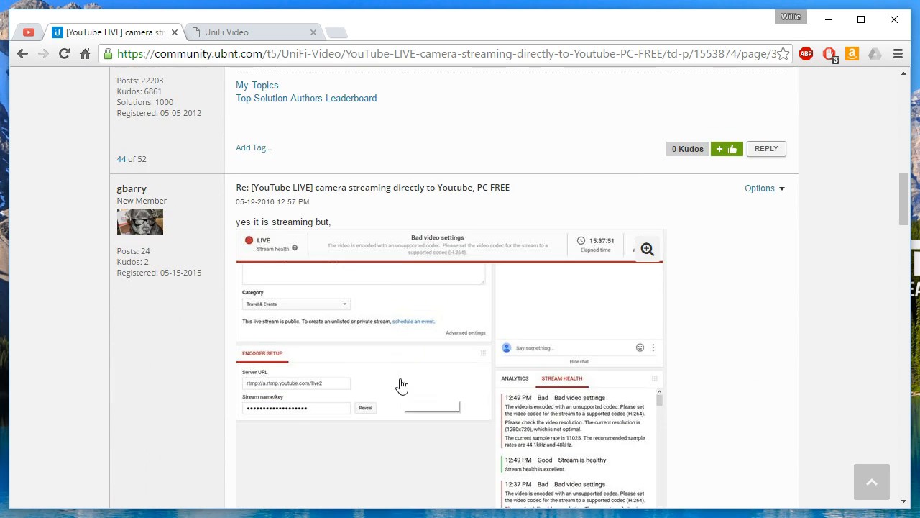
scroll(down, 3)
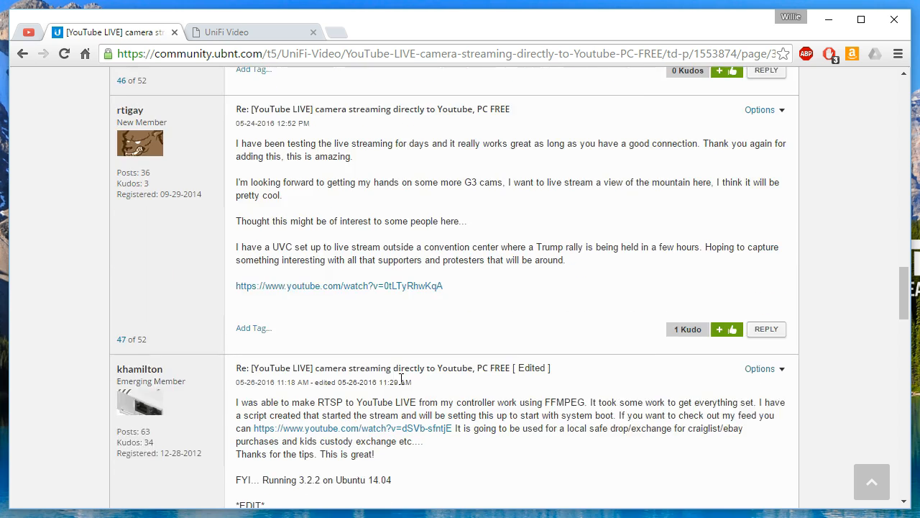
scroll(down, 3)
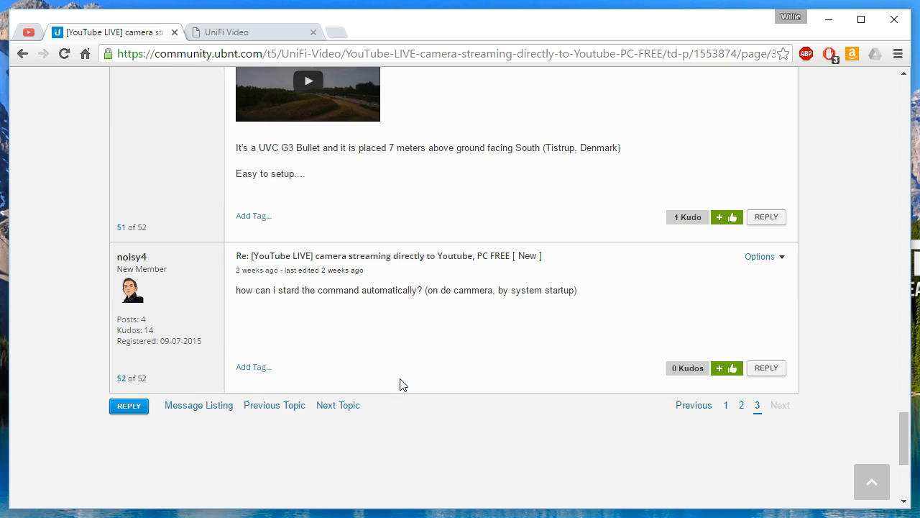
Go back to page 2 and find the reply with the listConfig/removeConfig commands.
click(742, 405)
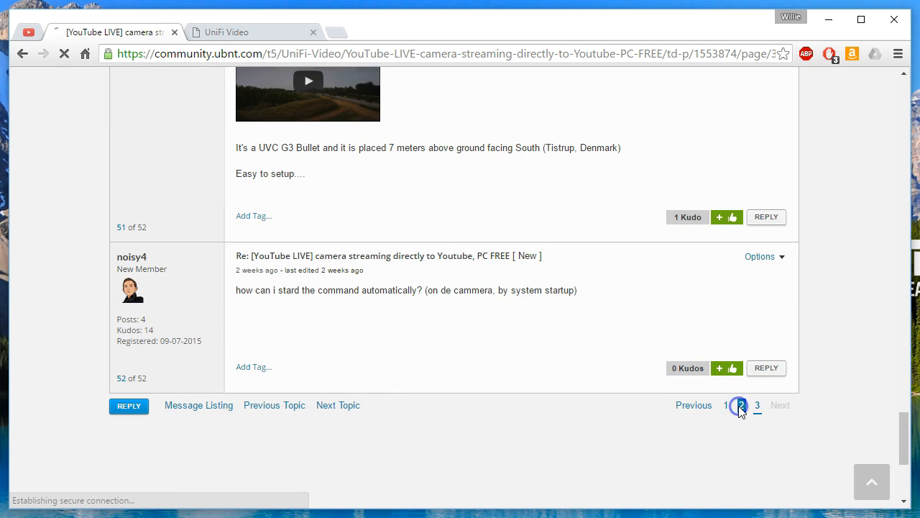
click(742, 405)
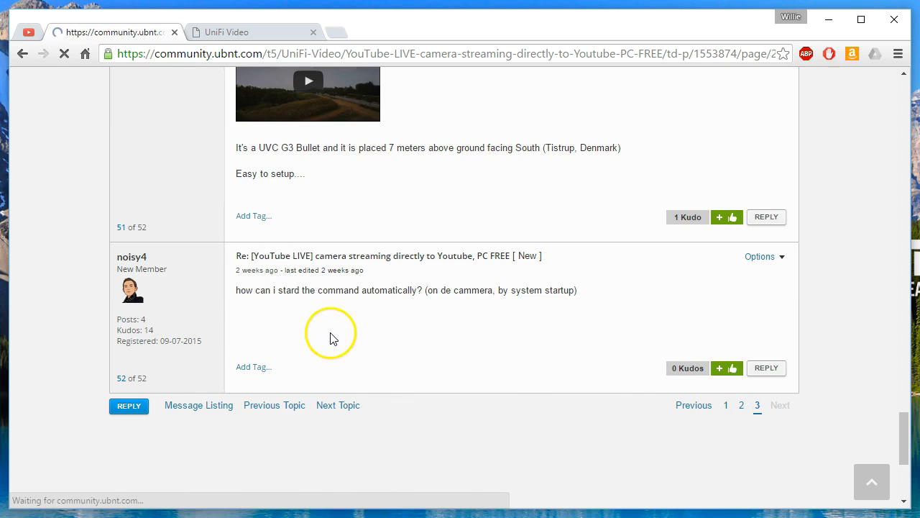
click(742, 405)
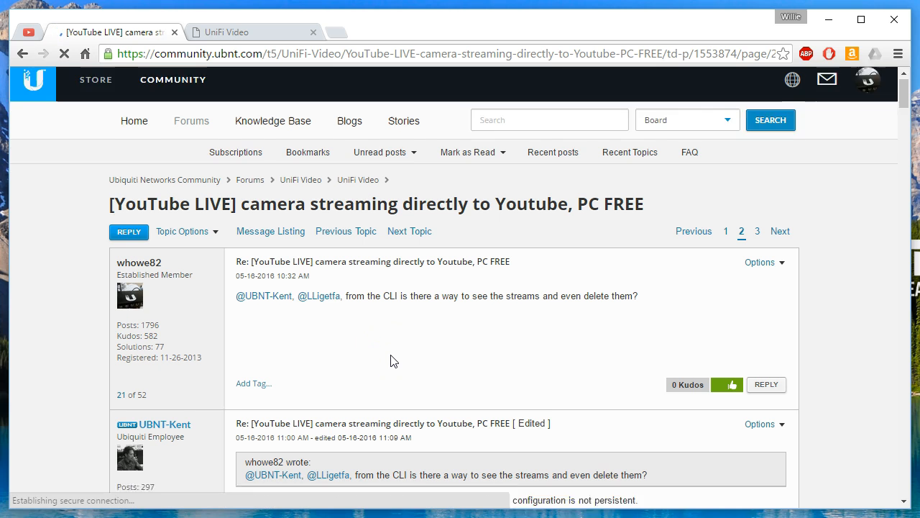
scroll(down, 3)
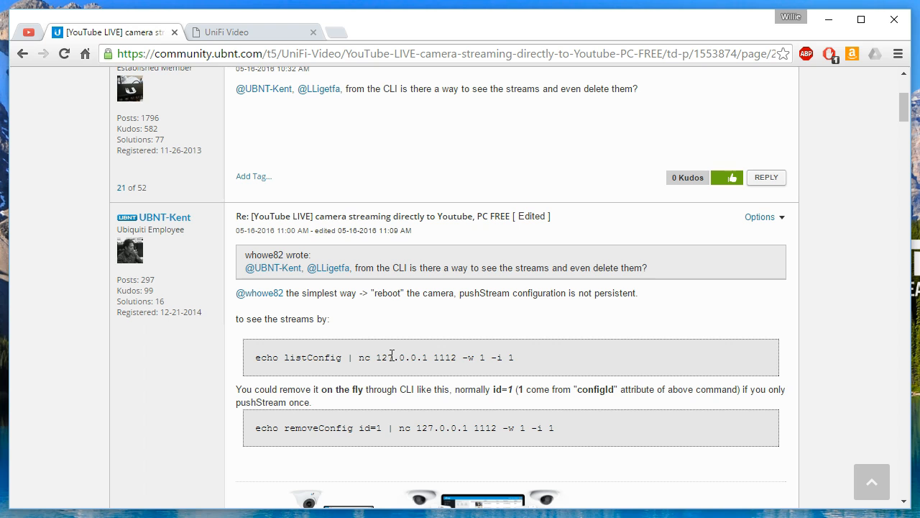
scroll(up, 3)
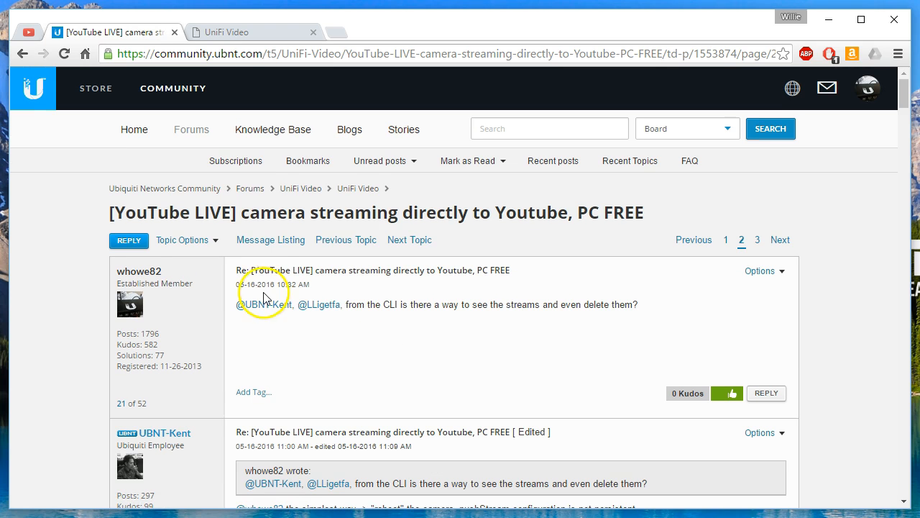
mouse_move(414, 324)
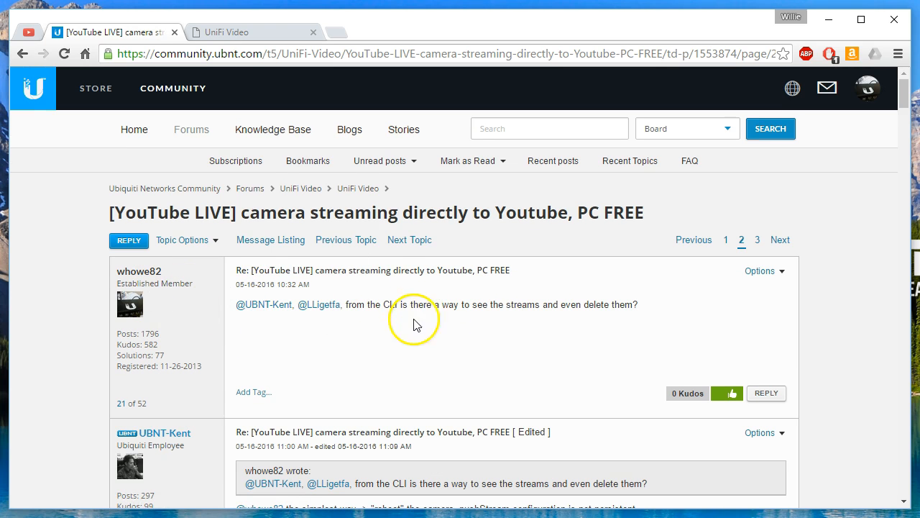
scroll(down, 3)
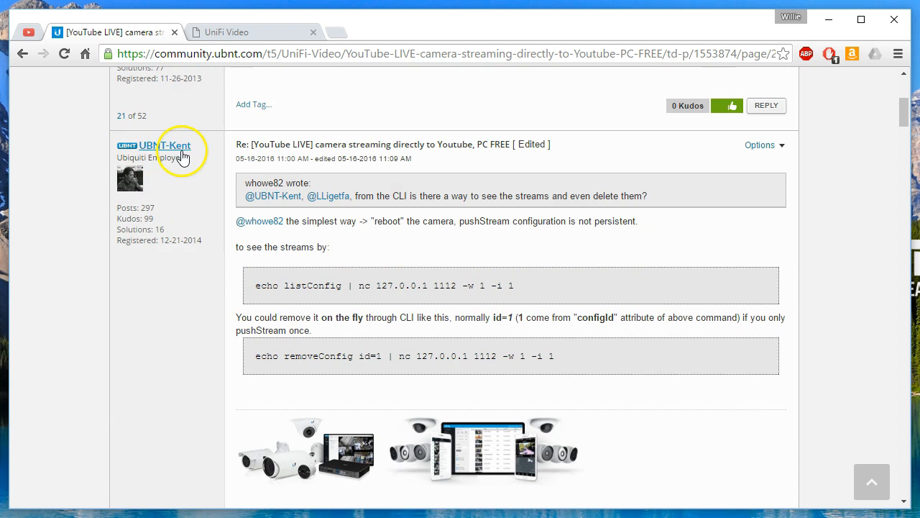
scroll(down, 3)
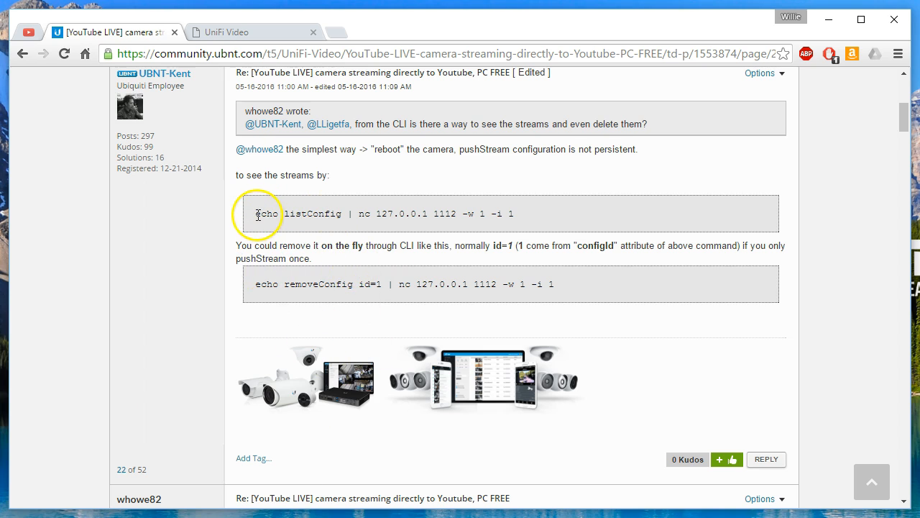
Copy the listConfig command and select the removeConfig command for ending the camera's stream.
right_click(496, 213)
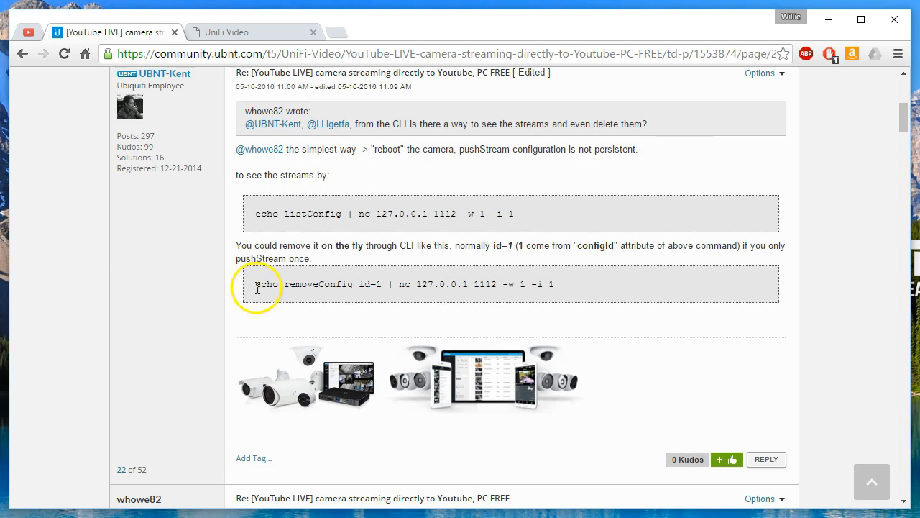
drag(258, 284, 557, 284)
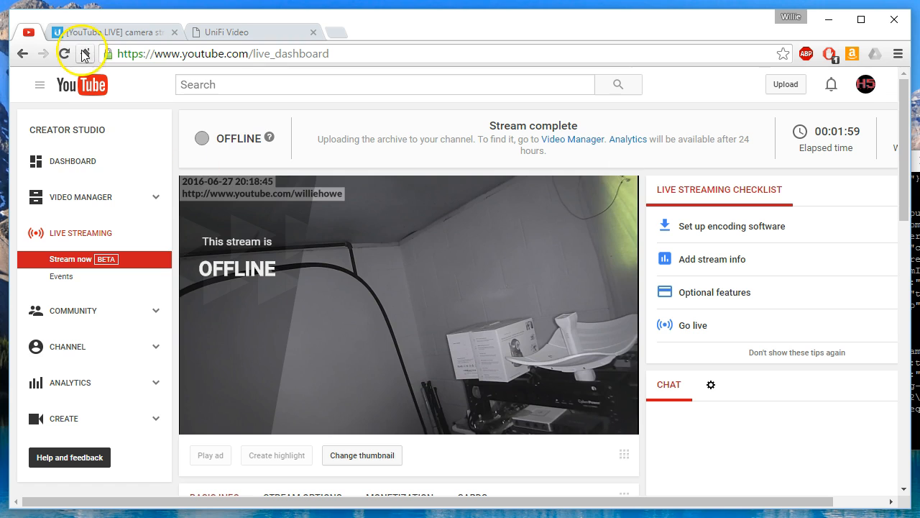
click(108, 31)
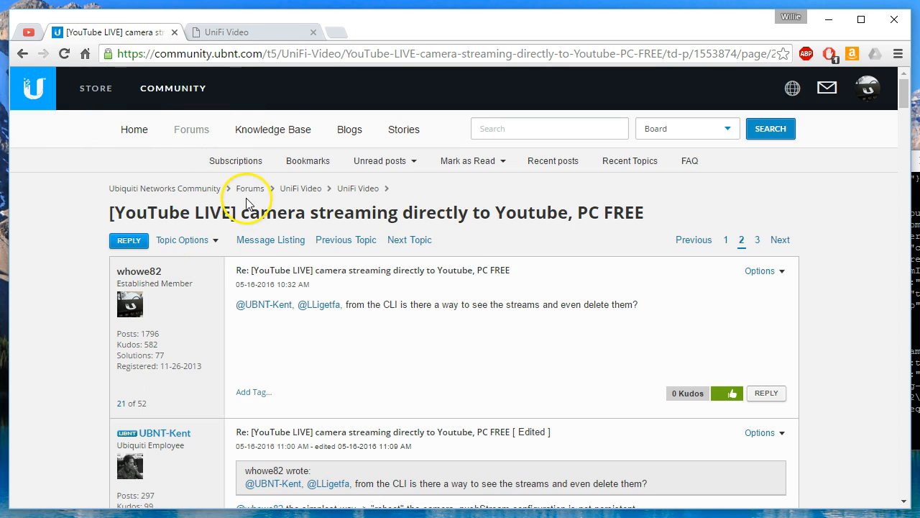
mouse_move(29, 31)
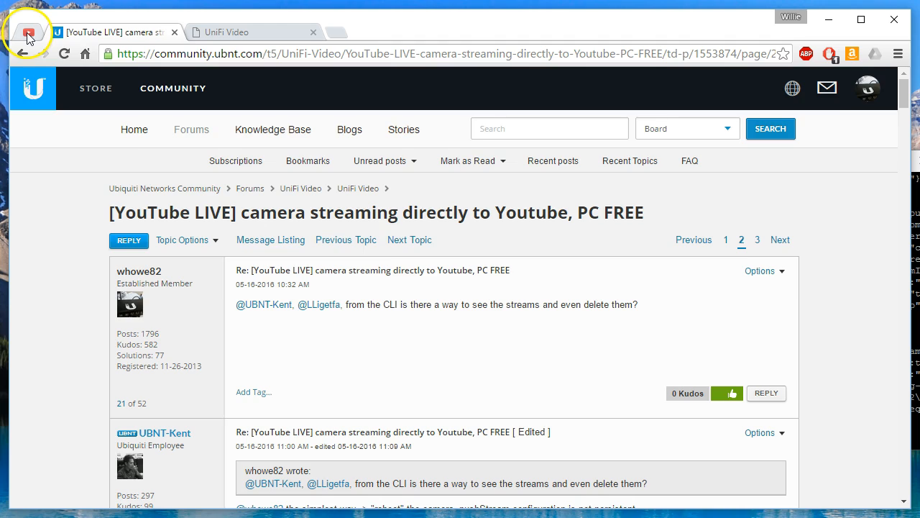
click(29, 32)
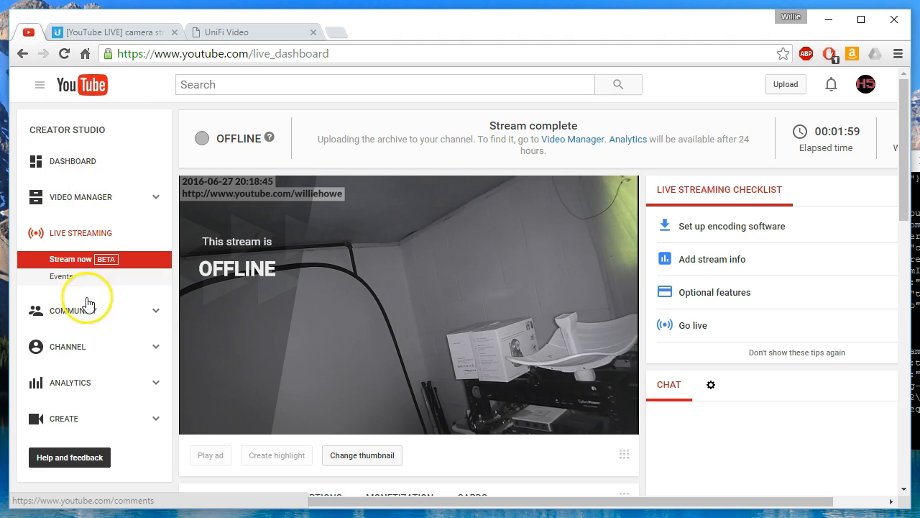